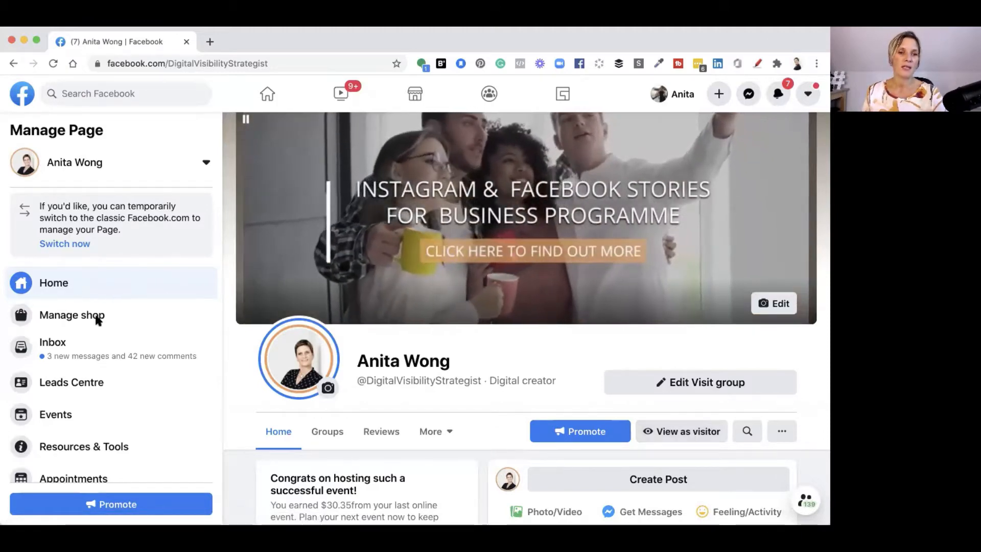
Open the business page's Creator Studio in a new tab via Publishing Tools.
{"action": "scroll", "scroll_direction": "down", "scroll_amount": 3}
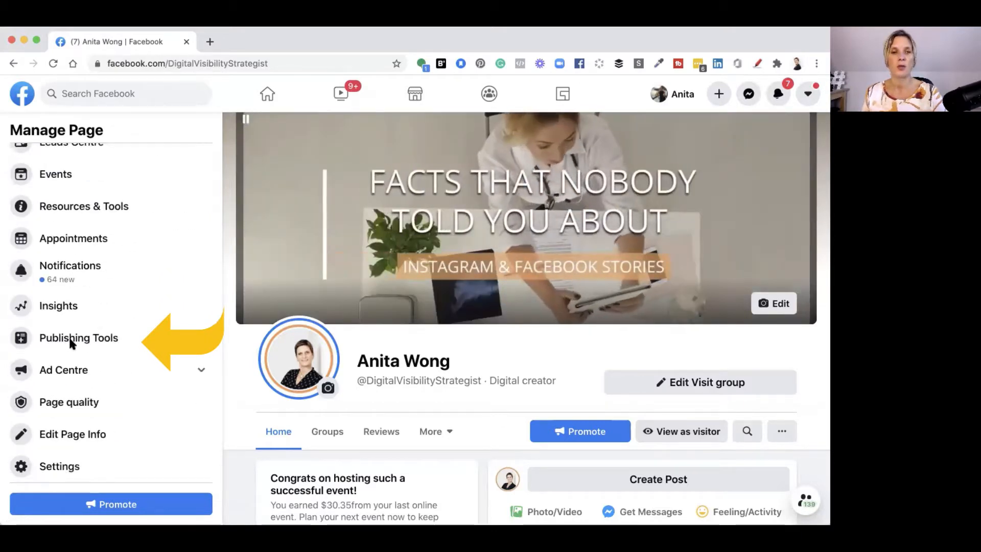
{"action": "left_click", "coordinate": [78, 337]}
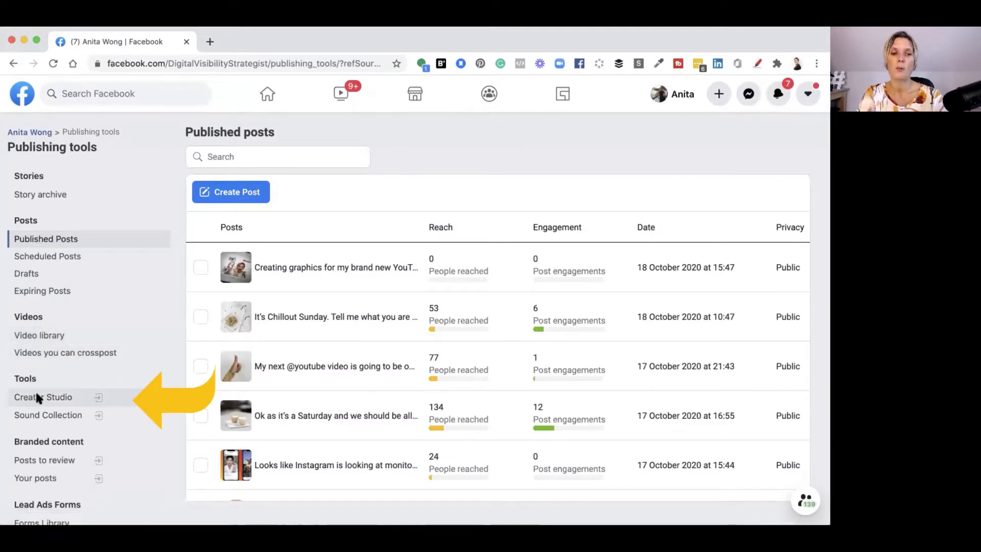
{"action": "left_click", "coordinate": [43, 398]}
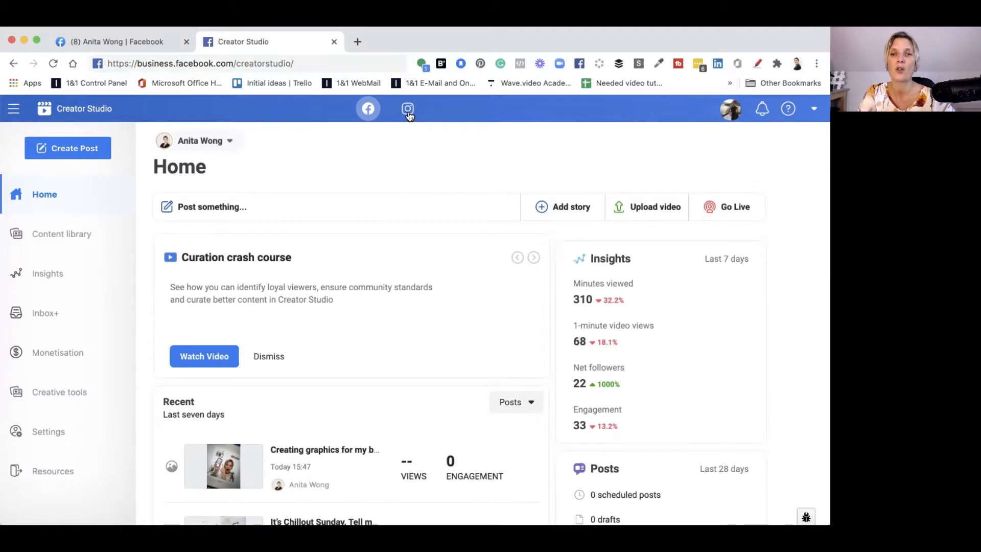
{"action": "left_click", "coordinate": [407, 108]}
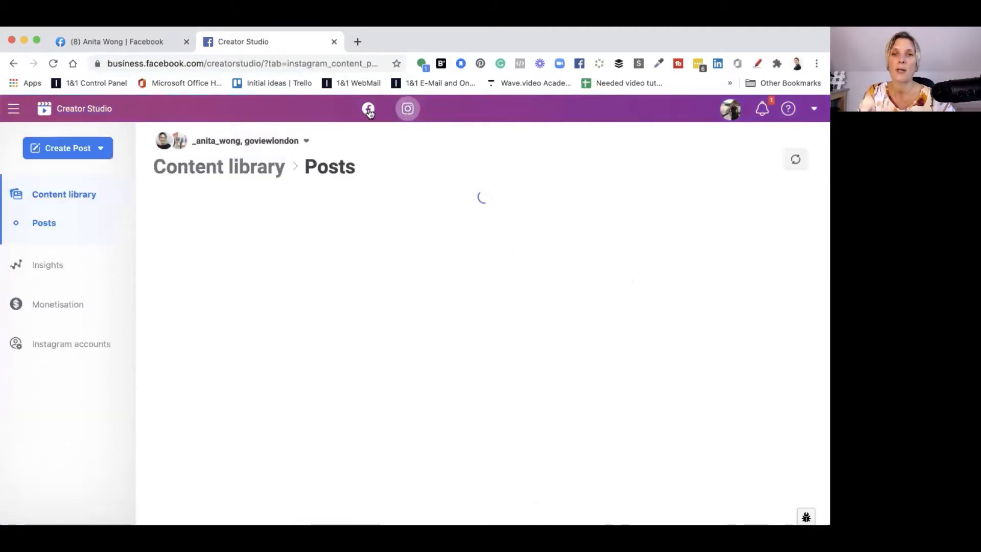
{"action": "left_click", "coordinate": [369, 109]}
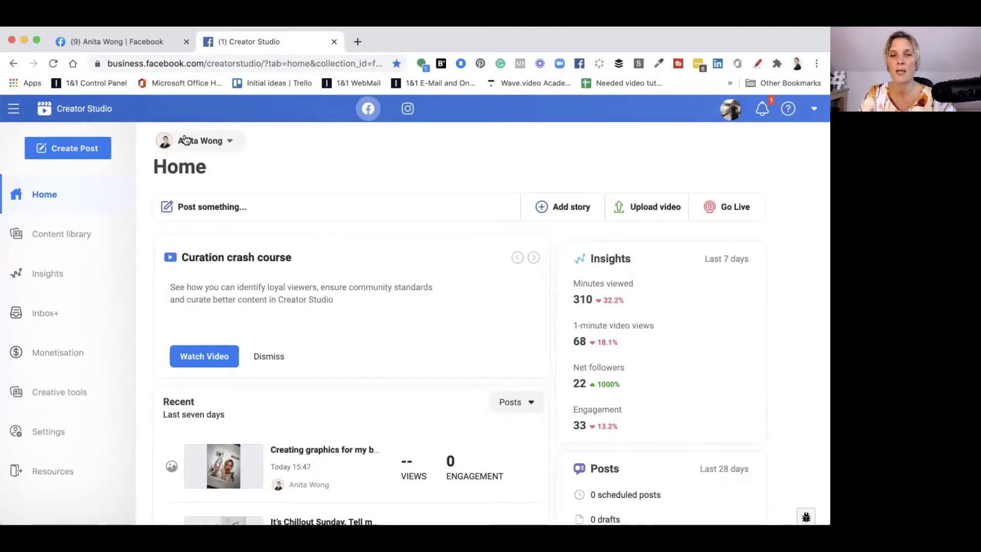
{"action": "mouse_move", "coordinate": [184, 149]}
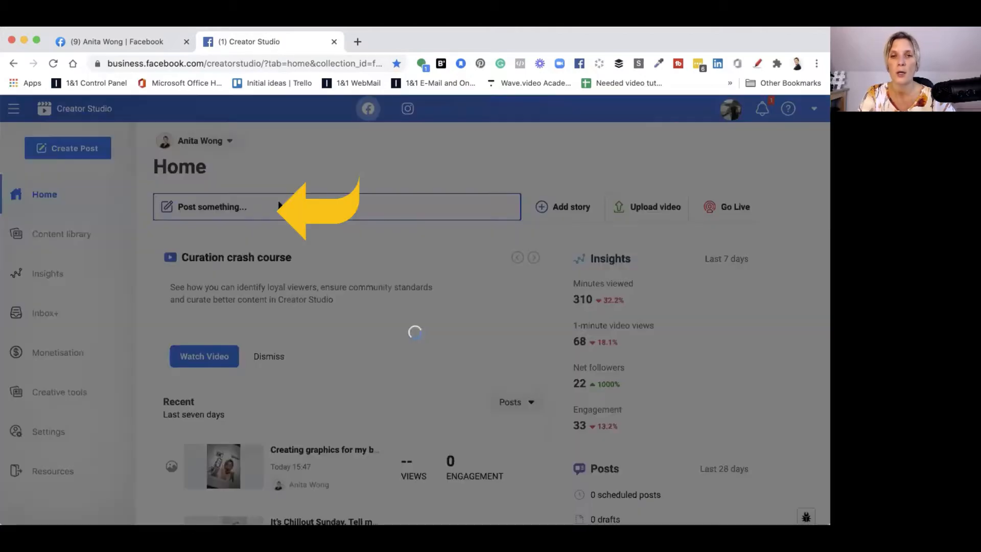
Start a new post and choose Video to begin uploading the video file.
{"action": "left_click", "coordinate": [212, 206]}
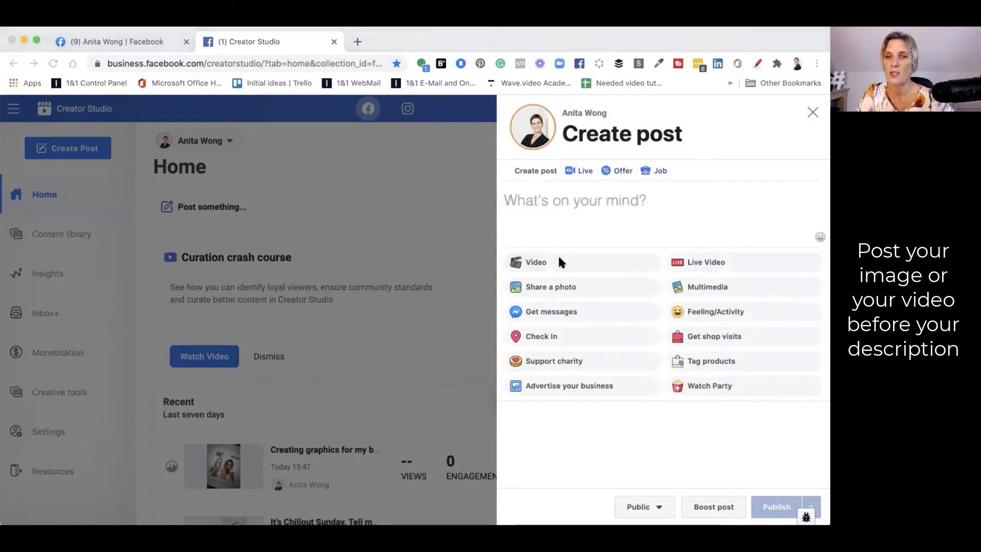
{"action": "mouse_move", "coordinate": [324, 230]}
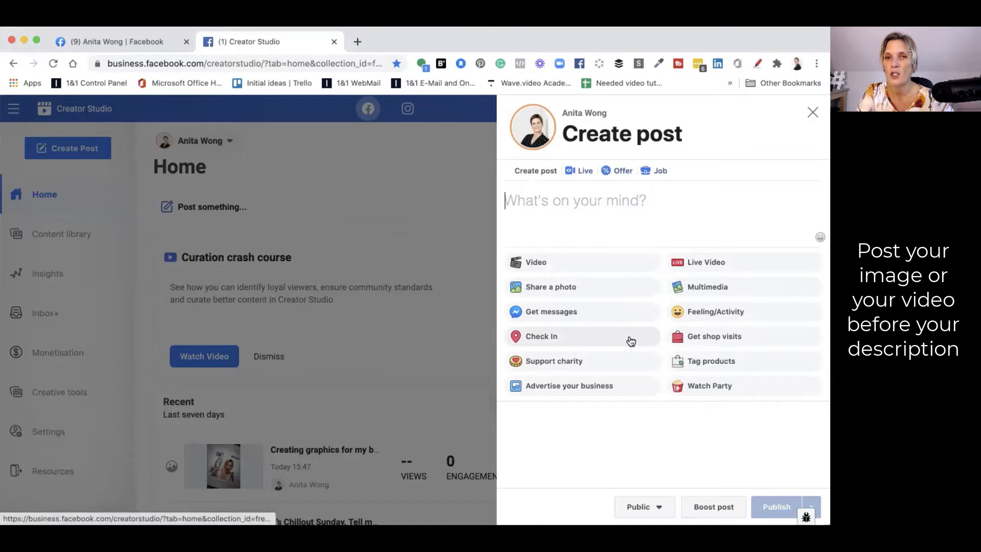
{"action": "left_click", "coordinate": [536, 262]}
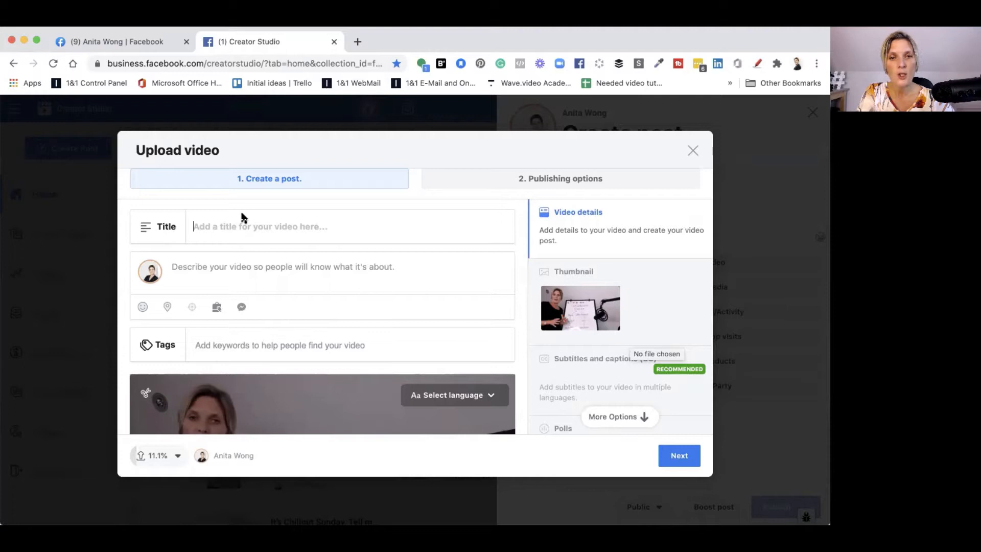
Enter title 'Your Title goes here' and description 'Description goes here and your links'.
{"action": "type", "text": "Your Title"}
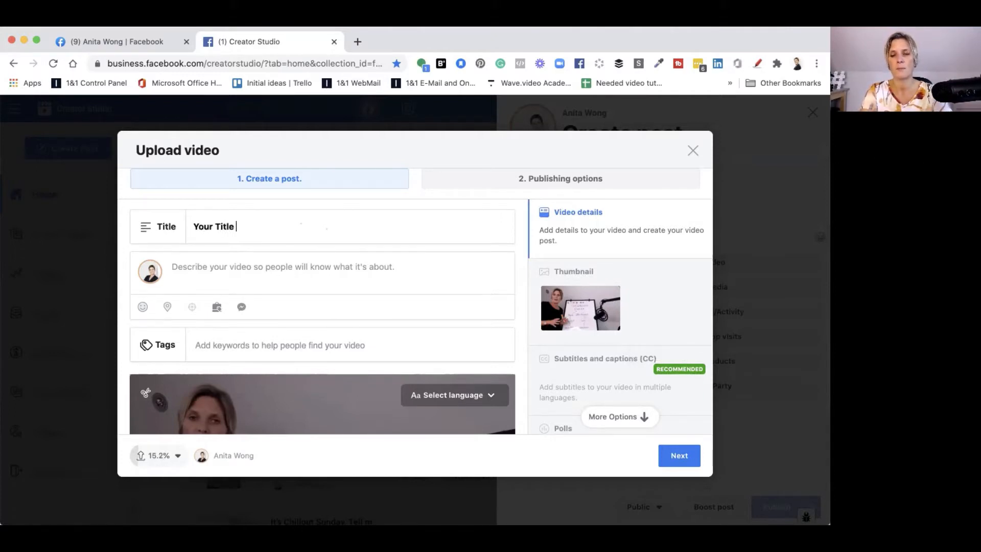
{"action": "type", "text": "goes here"}
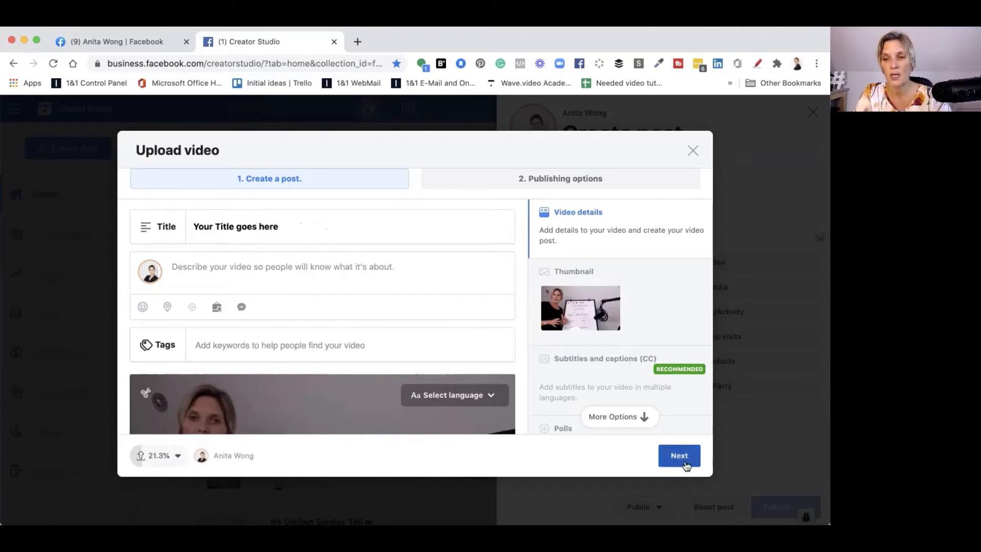
{"action": "mouse_move", "coordinate": [280, 234]}
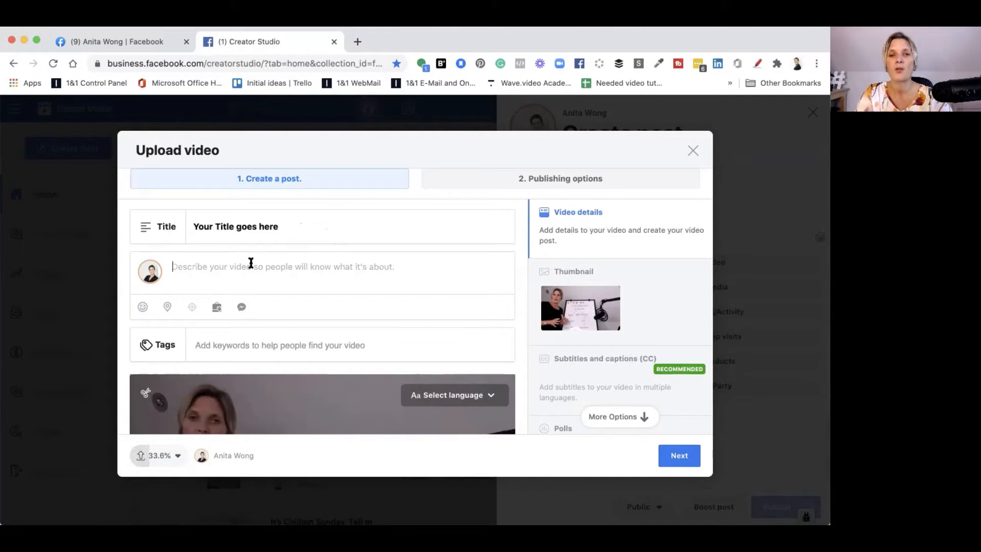
{"action": "type", "text": "Description goes here and your links"}
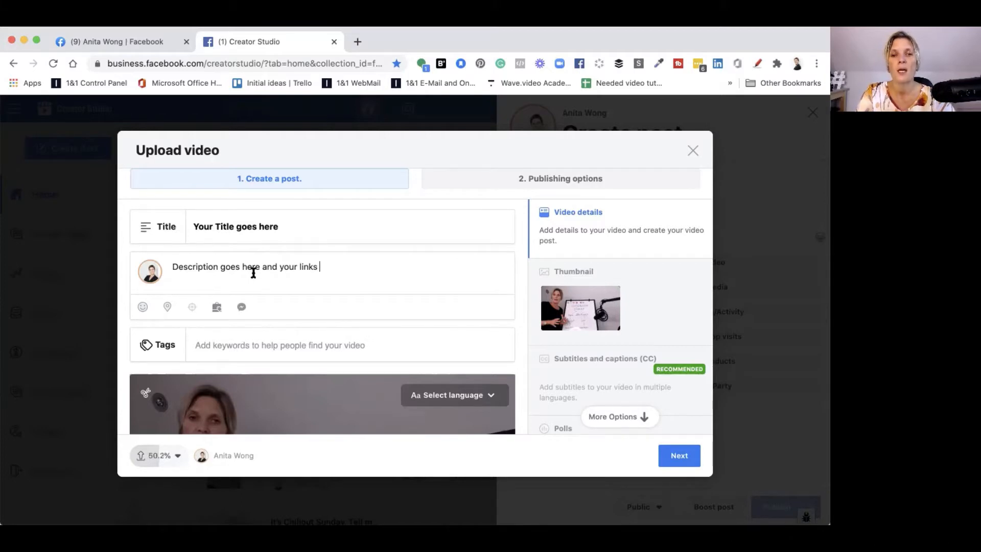
{"action": "mouse_move", "coordinate": [143, 307]}
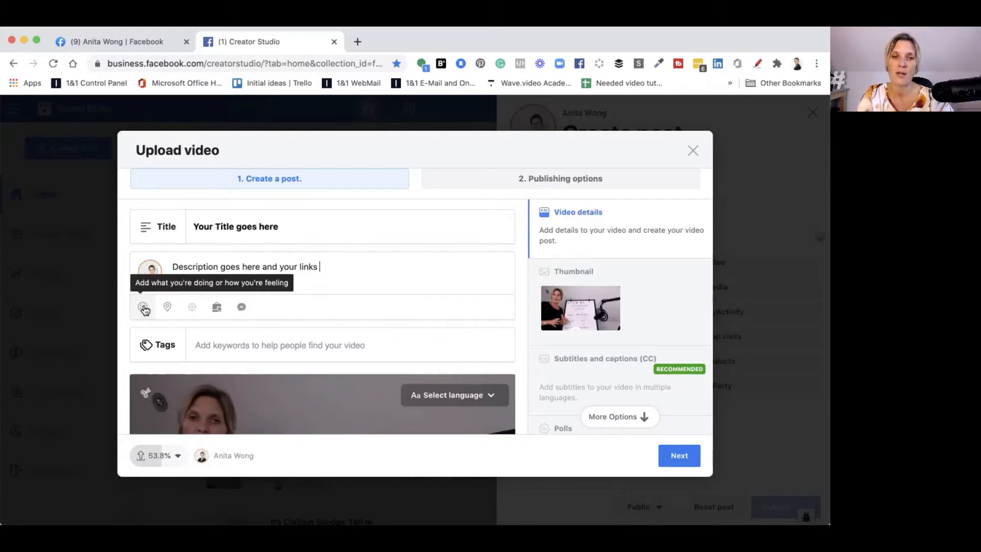
{"action": "mouse_move", "coordinate": [168, 306]}
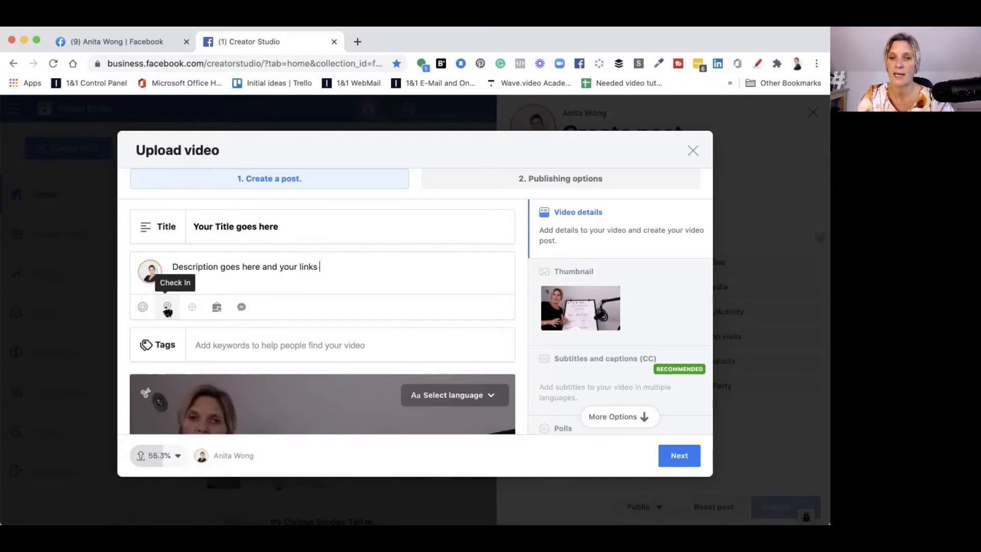
{"action": "mouse_move", "coordinate": [192, 306]}
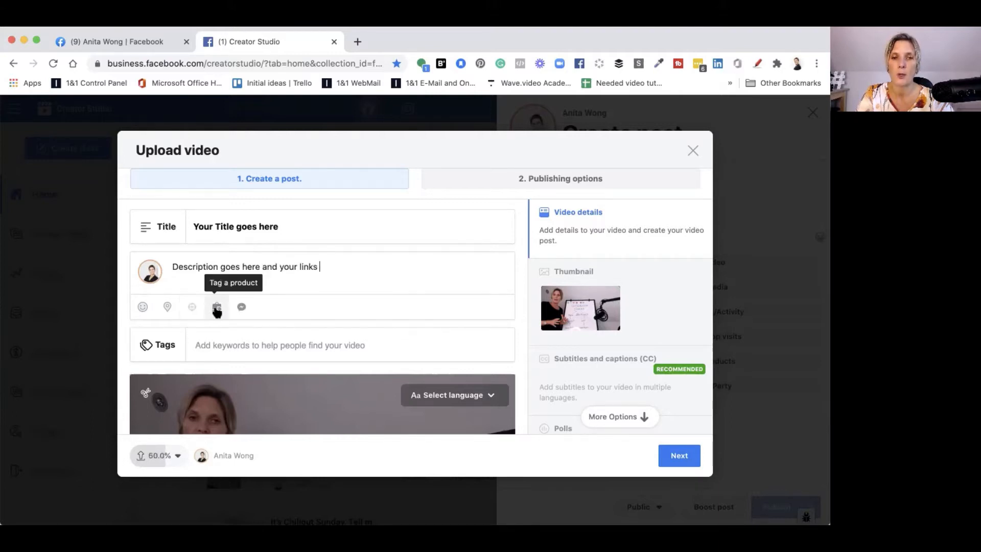
{"action": "mouse_move", "coordinate": [240, 307]}
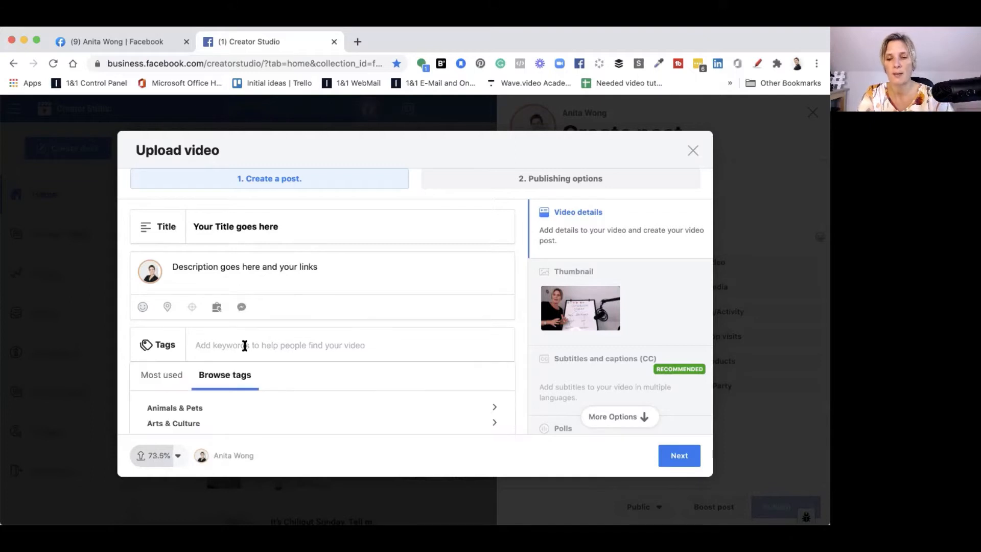
Add the tag 'Facebook Stories' and view the Most used tag suggestions.
{"action": "type", "text": "Facebo"}
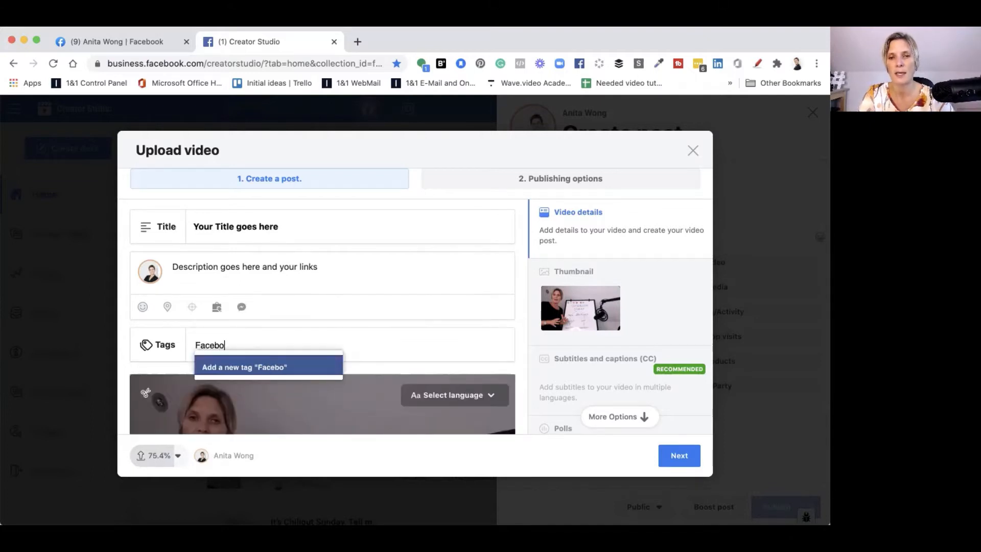
{"action": "type", "text": "ok"}
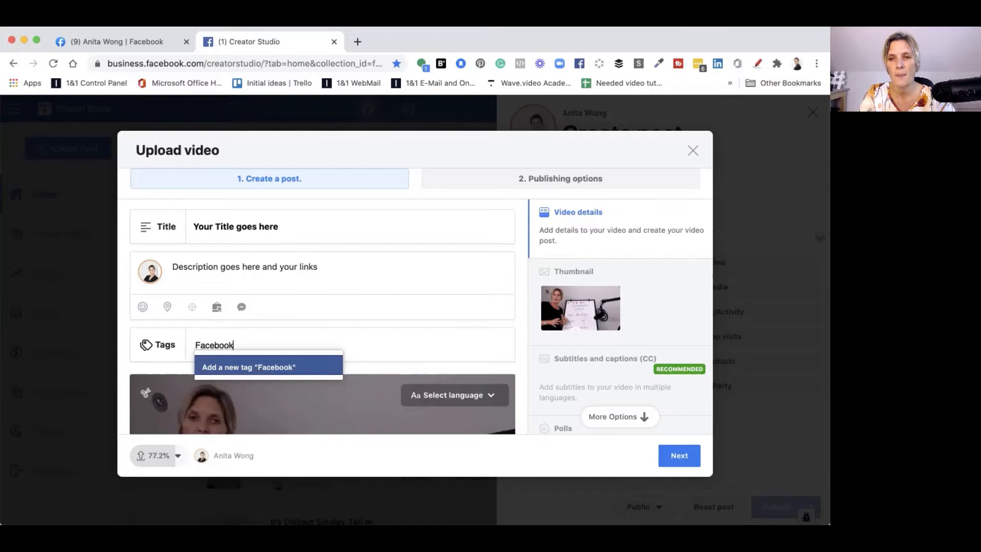
{"action": "type", "text": "Stories"}
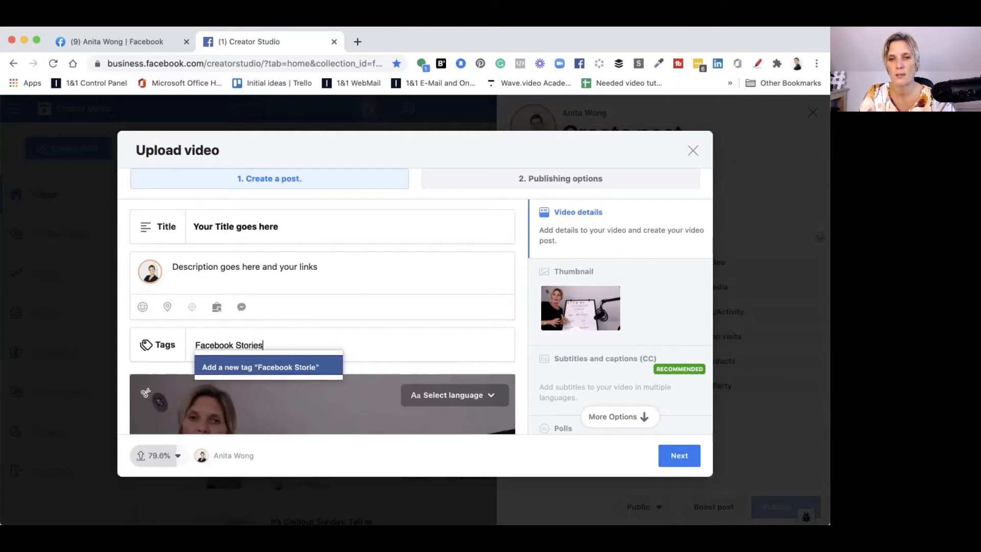
{"action": "left_click", "coordinate": [260, 367]}
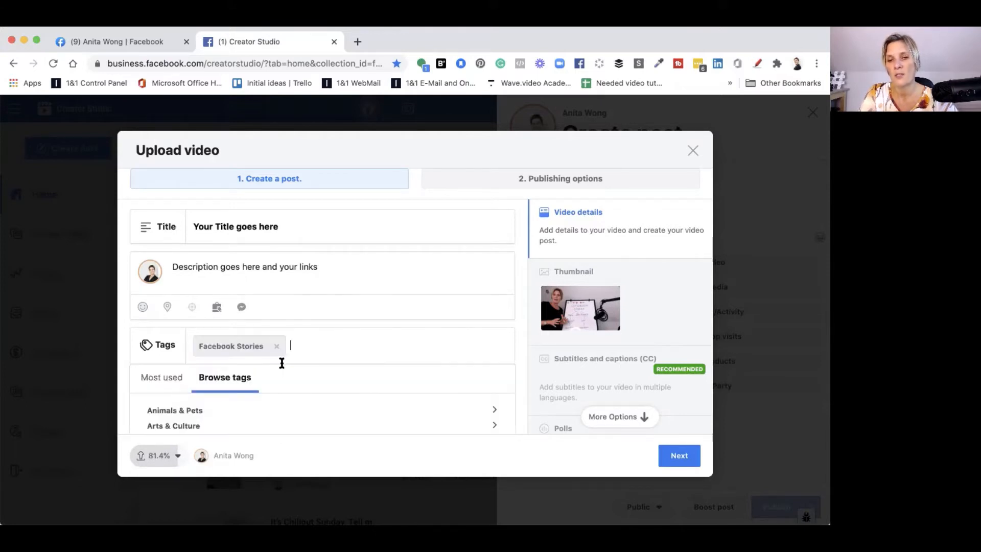
{"action": "scroll", "scroll_direction": "down", "scroll_amount": 3}
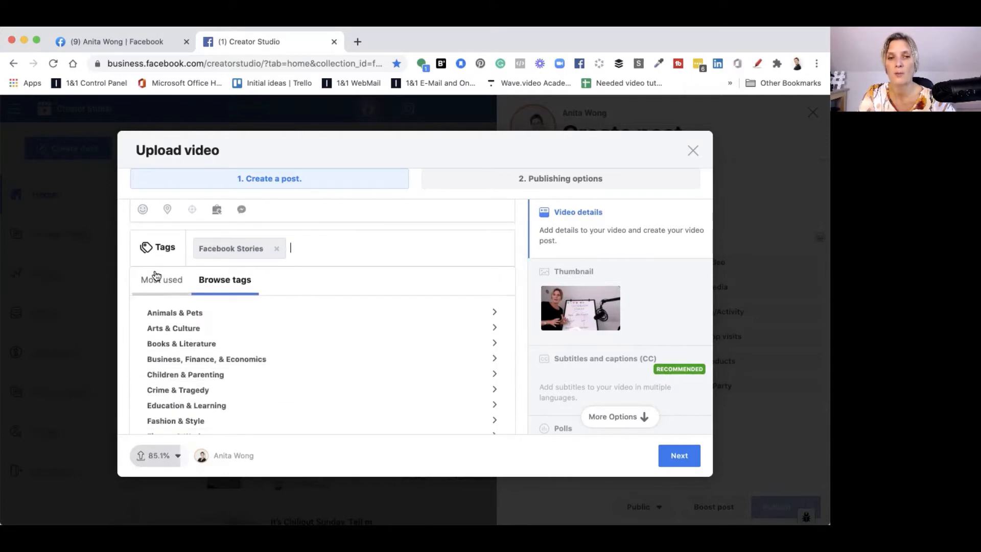
{"action": "left_click", "coordinate": [161, 280]}
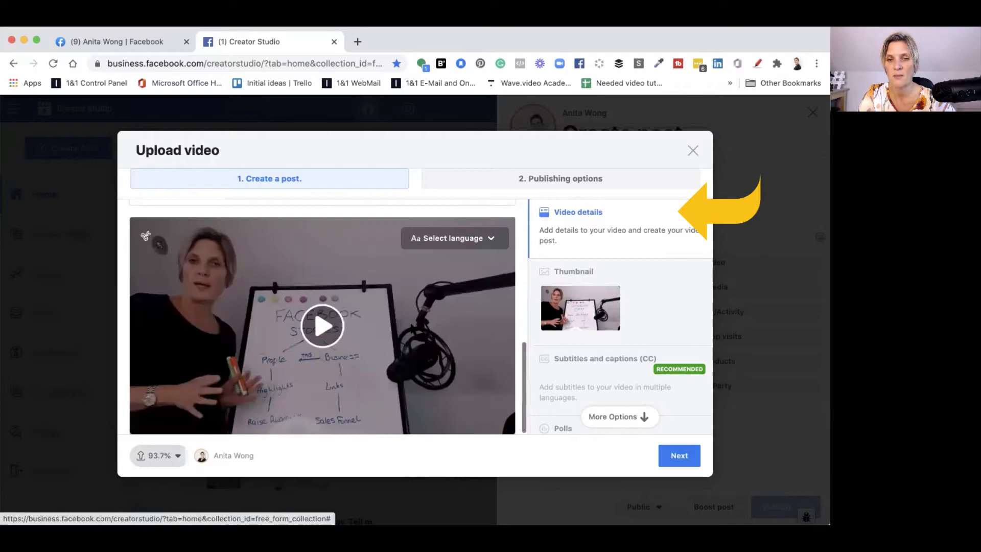
{"action": "scroll", "scroll_direction": "down", "scroll_amount": 3}
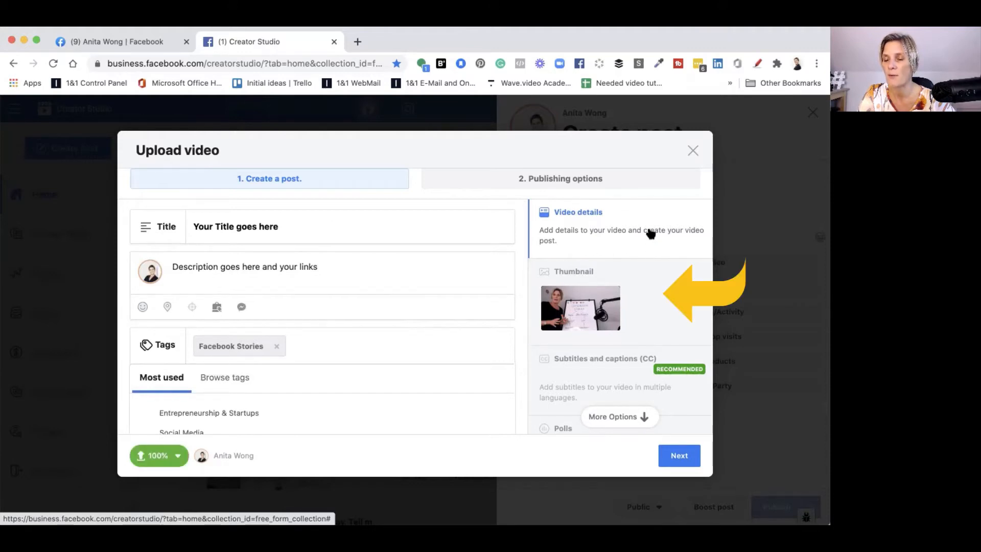
Browse the auto-generated thumbnails, then save a chosen video frame as the thumbnail.
{"action": "left_click", "coordinate": [573, 271]}
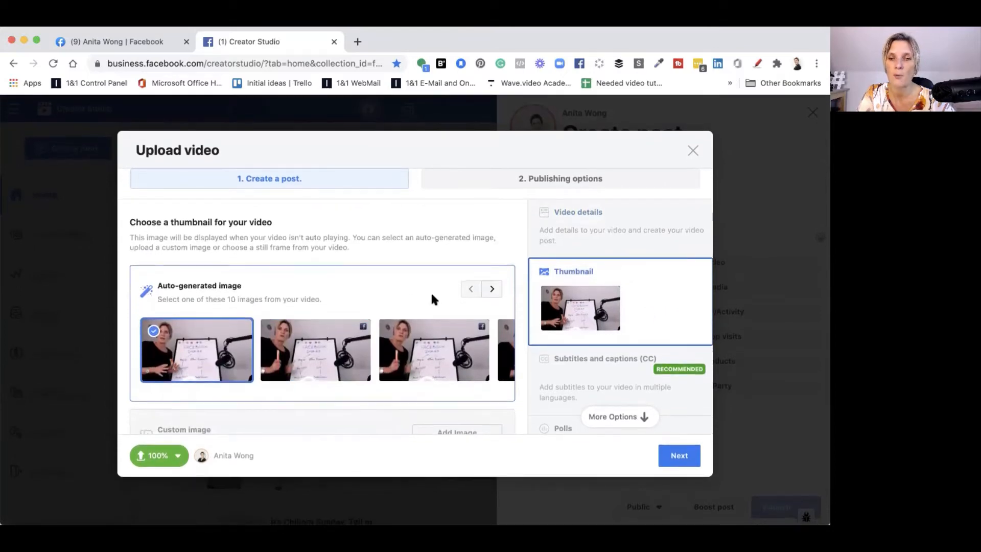
{"action": "left_click", "coordinate": [491, 288]}
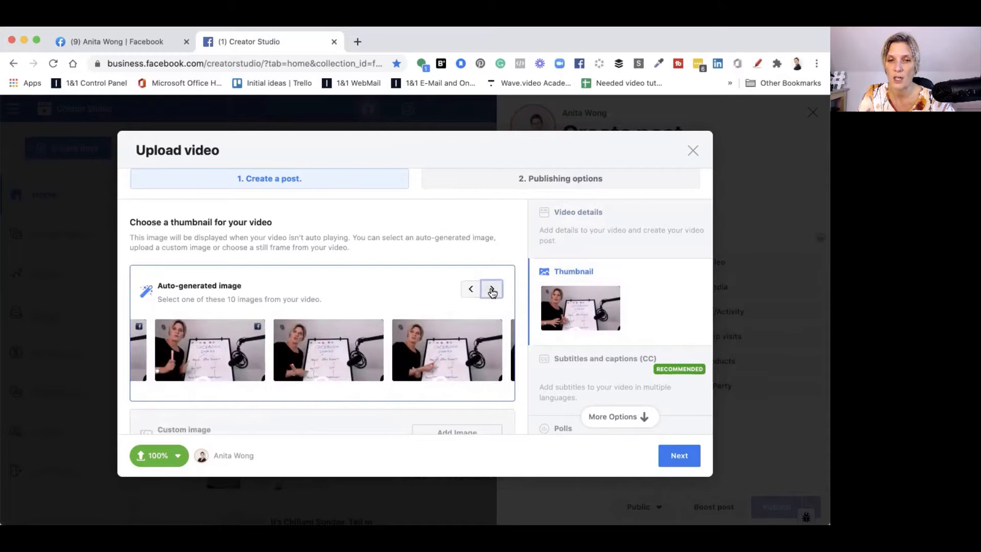
{"action": "left_click", "coordinate": [492, 289]}
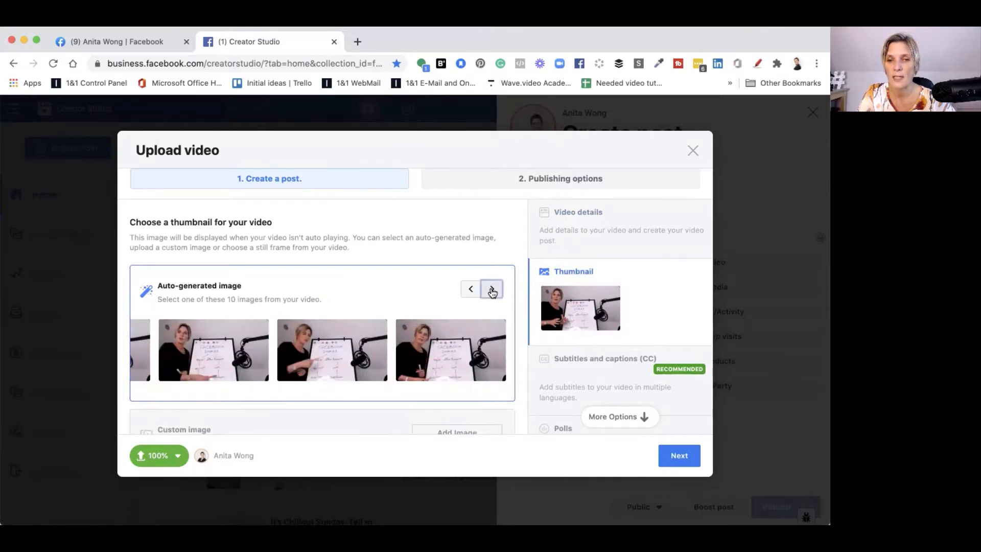
{"action": "left_click", "coordinate": [492, 289]}
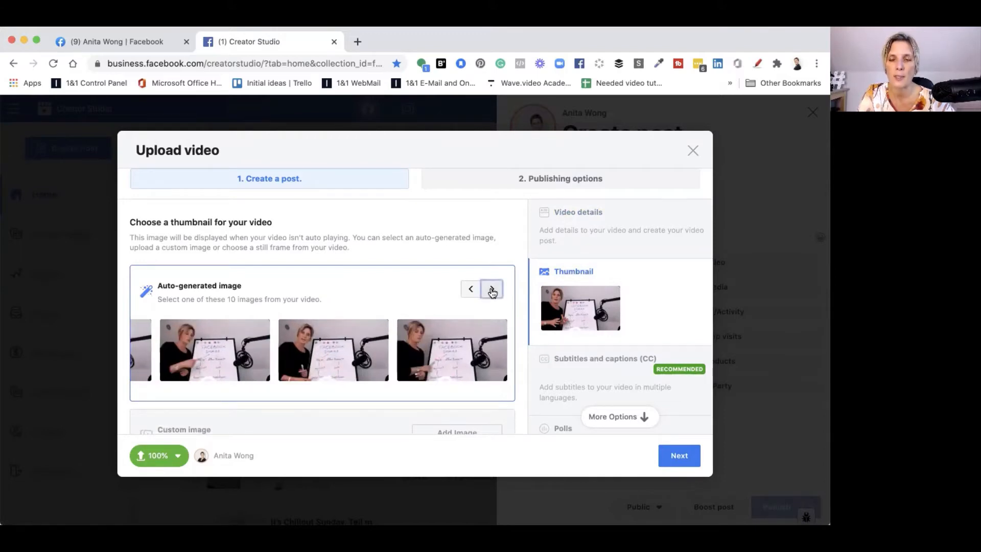
{"action": "left_click", "coordinate": [333, 349]}
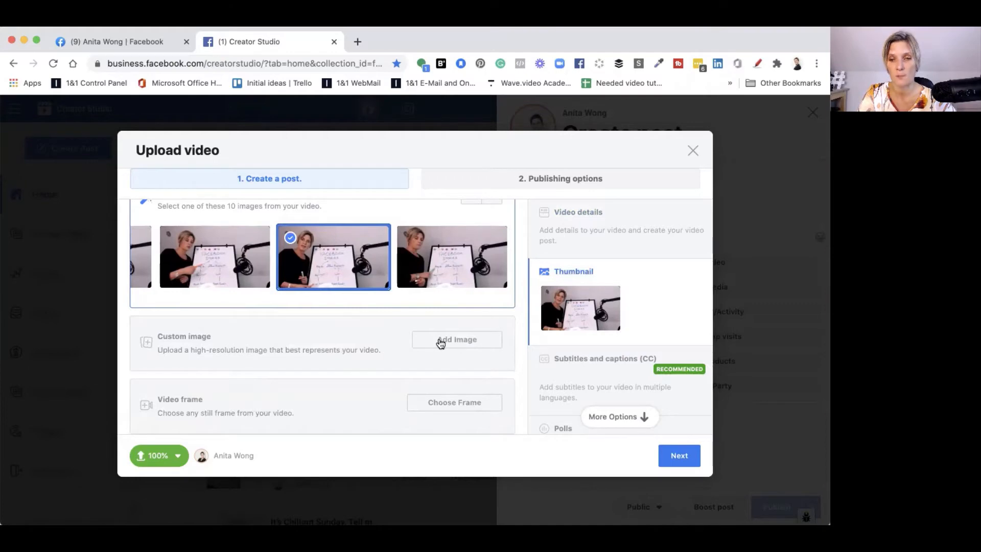
{"action": "mouse_move", "coordinate": [454, 402]}
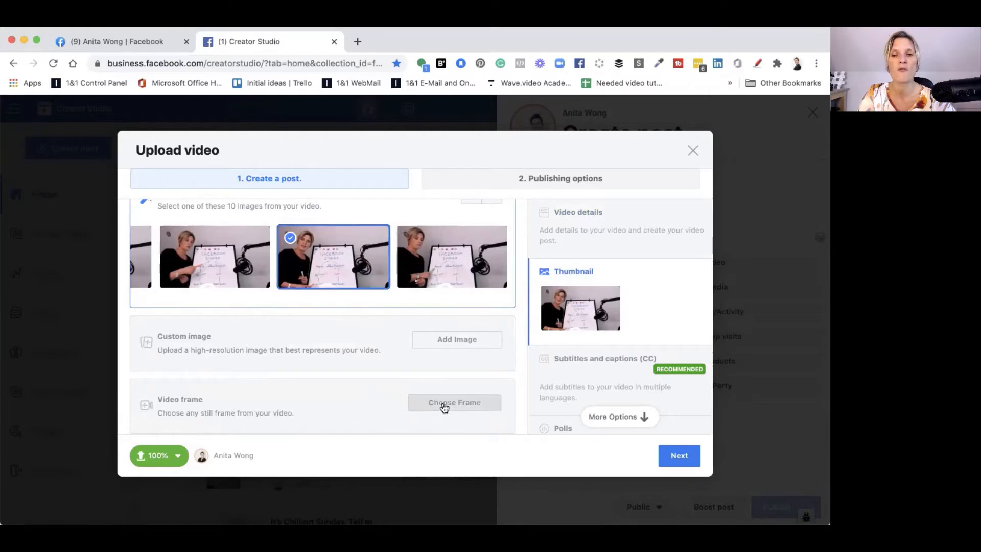
{"action": "left_click", "coordinate": [454, 402]}
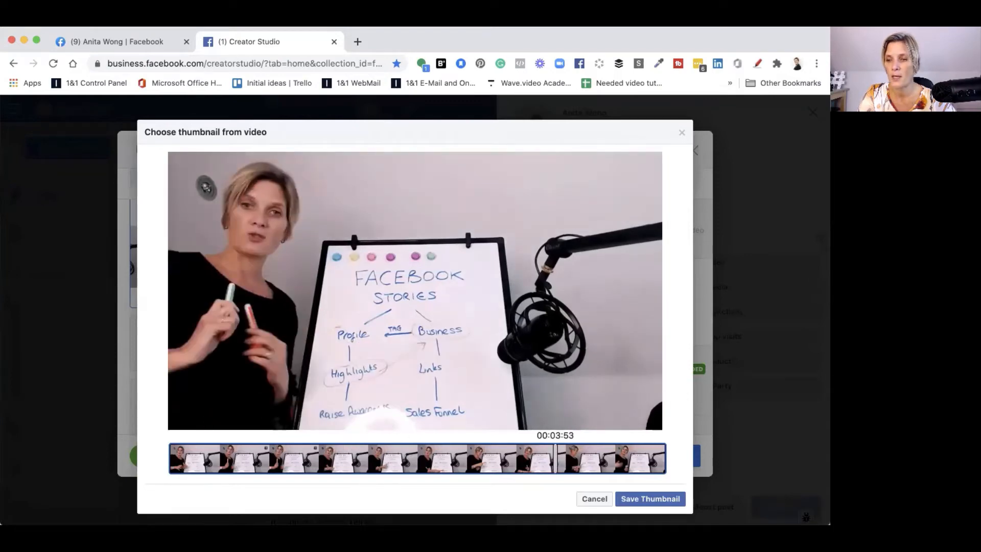
{"action": "left_click", "coordinate": [649, 498]}
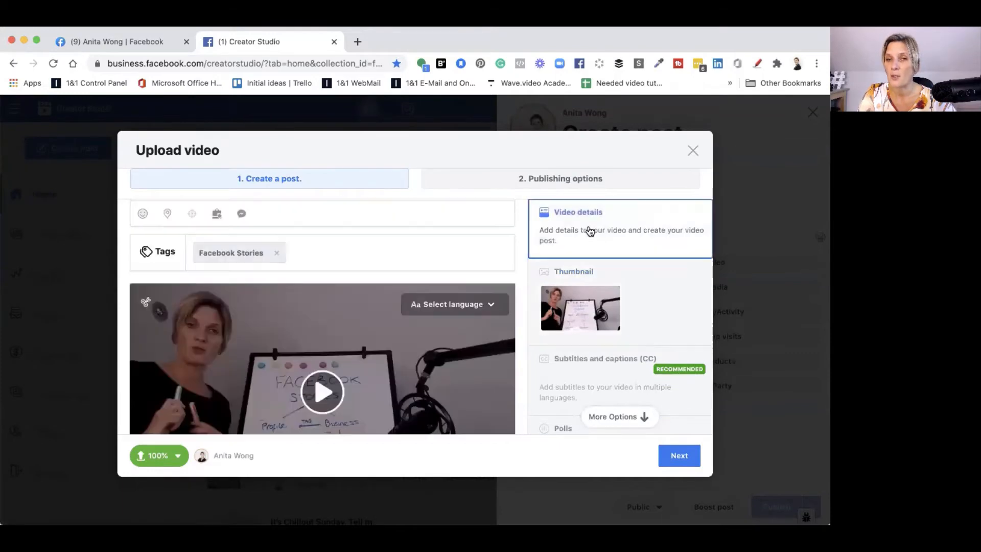
Review the Thumbnail, Subtitles and captions, and Polls sections of the video post.
{"action": "left_click", "coordinate": [573, 270]}
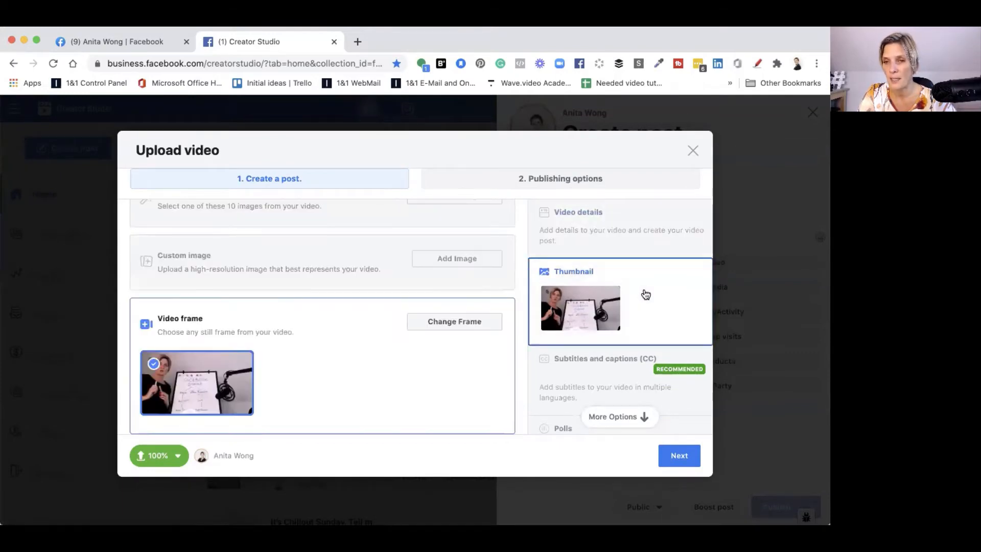
{"action": "left_click", "coordinate": [605, 358]}
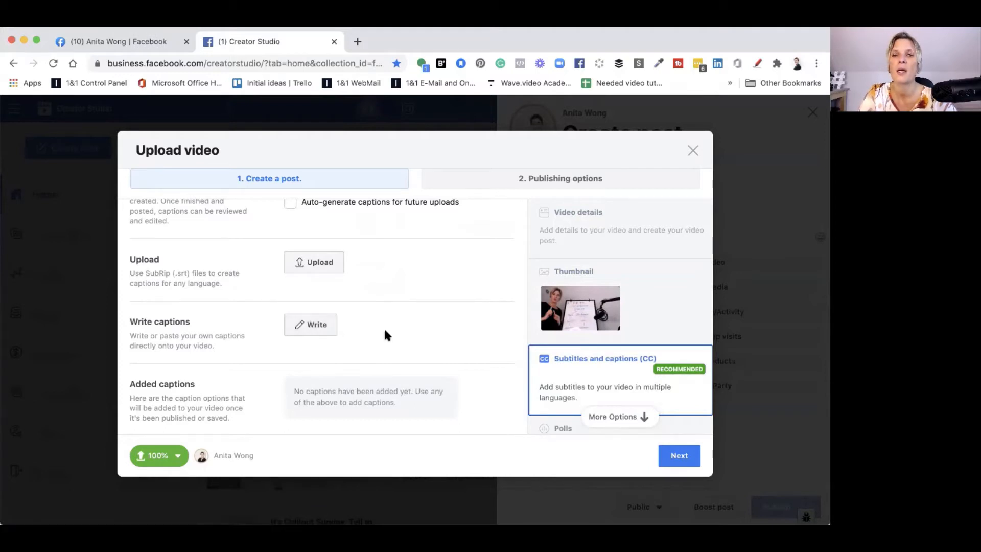
{"action": "scroll", "scroll_direction": "down", "scroll_amount": 3}
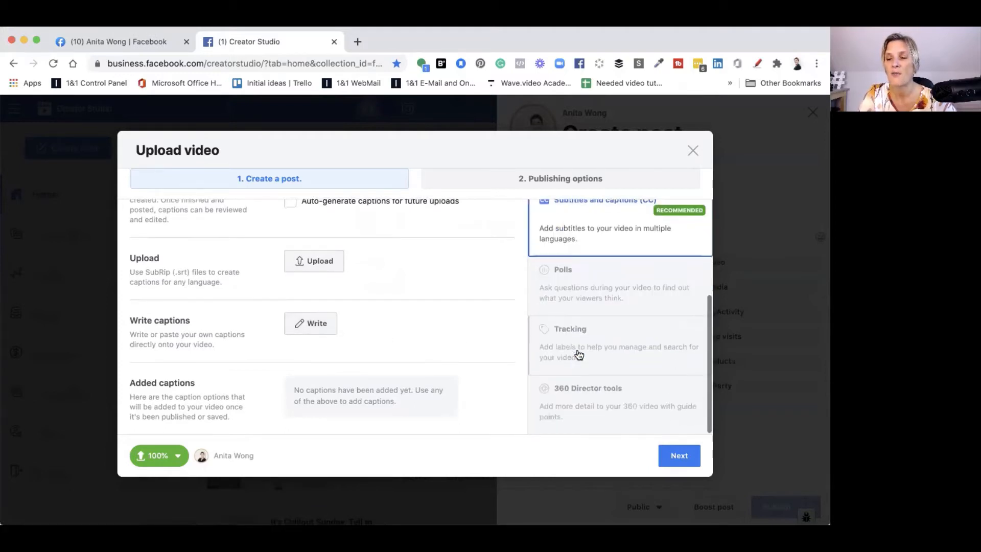
{"action": "left_click", "coordinate": [563, 269]}
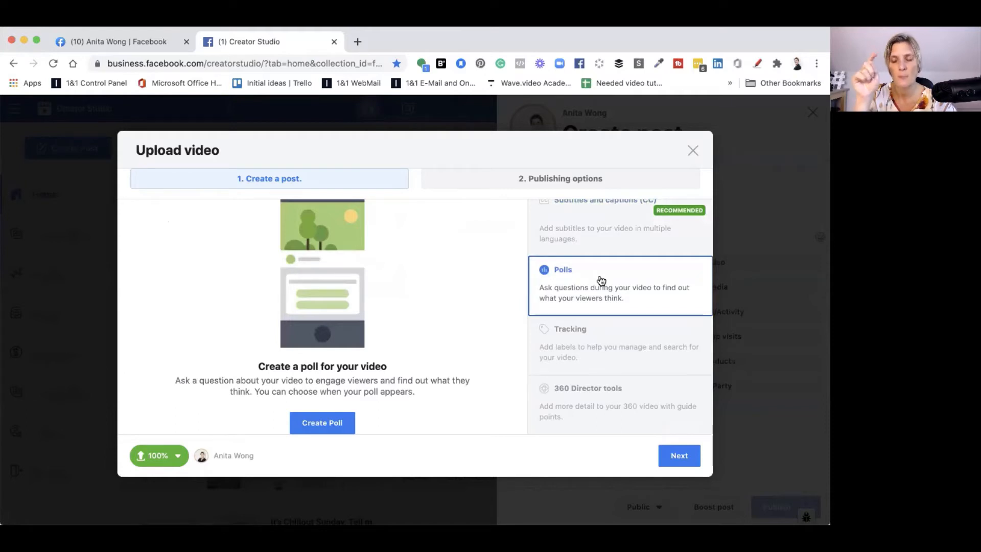
{"action": "mouse_move", "coordinate": [579, 328]}
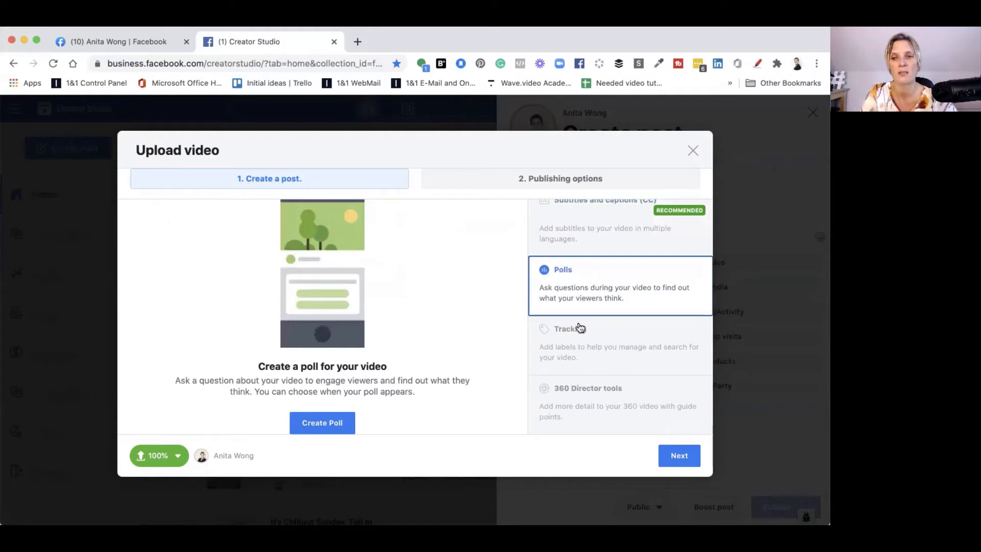
Check Tracking and 360 Director tools, revisit the thumbnail, and continue to publishing options.
{"action": "left_click", "coordinate": [569, 329]}
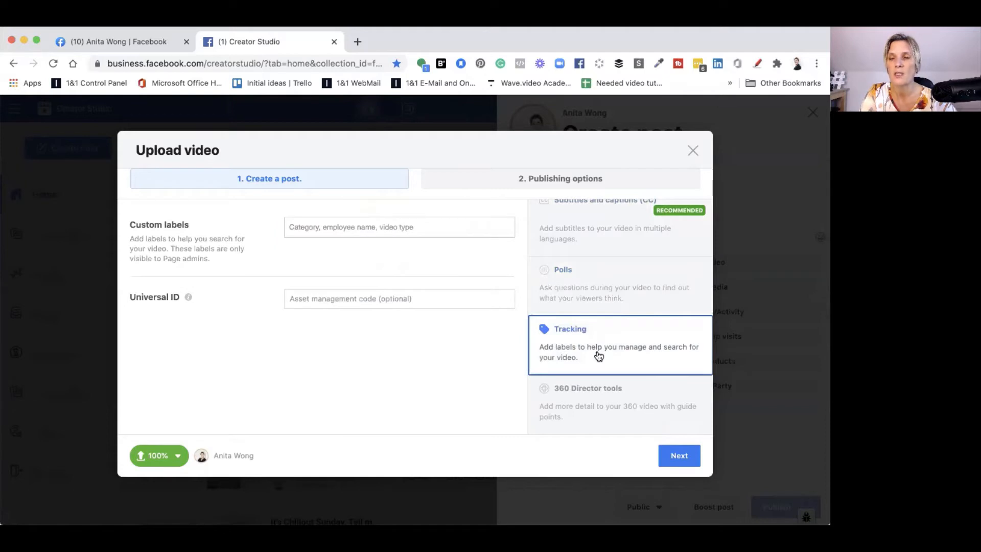
{"action": "mouse_move", "coordinate": [594, 403]}
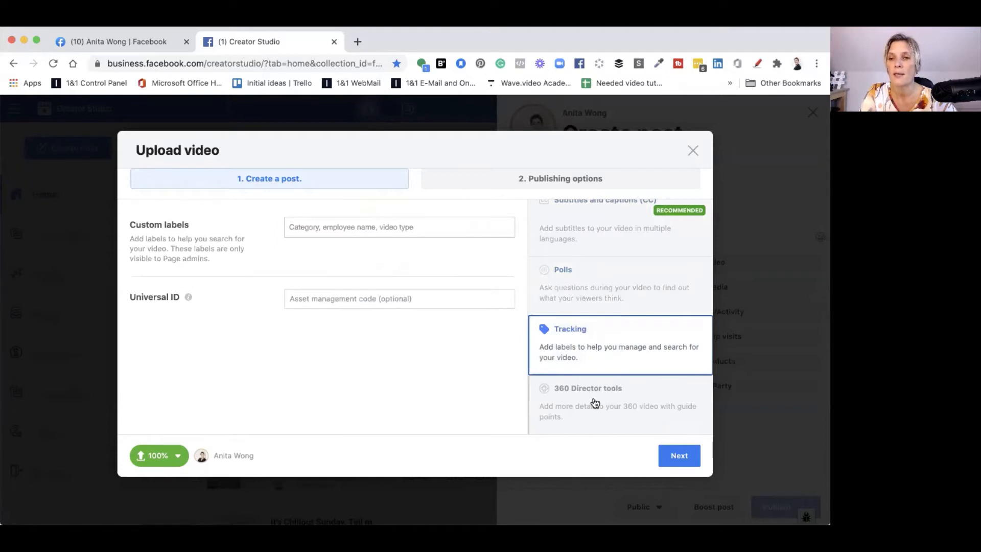
{"action": "left_click", "coordinate": [587, 388]}
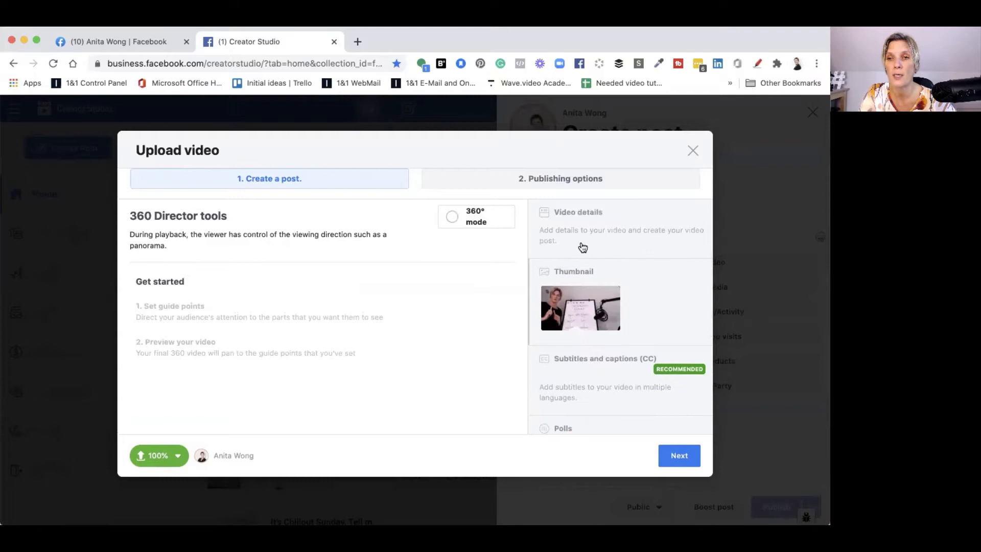
{"action": "left_click", "coordinate": [577, 212]}
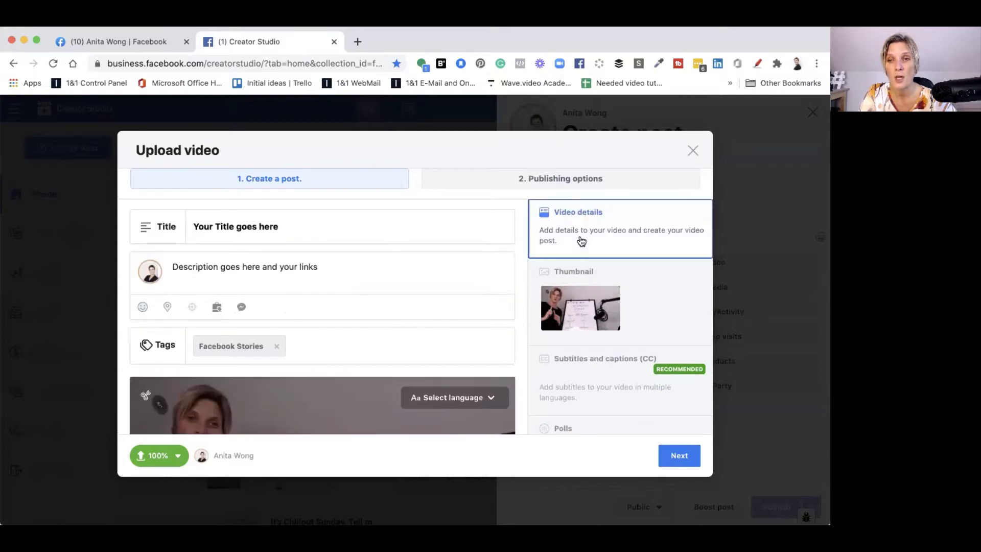
{"action": "mouse_move", "coordinate": [419, 327]}
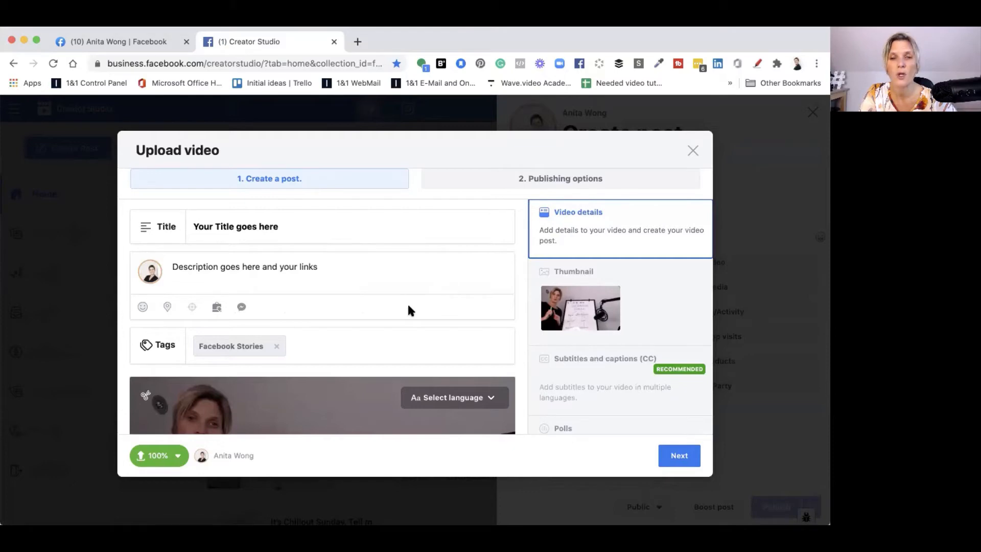
{"action": "mouse_move", "coordinate": [643, 305]}
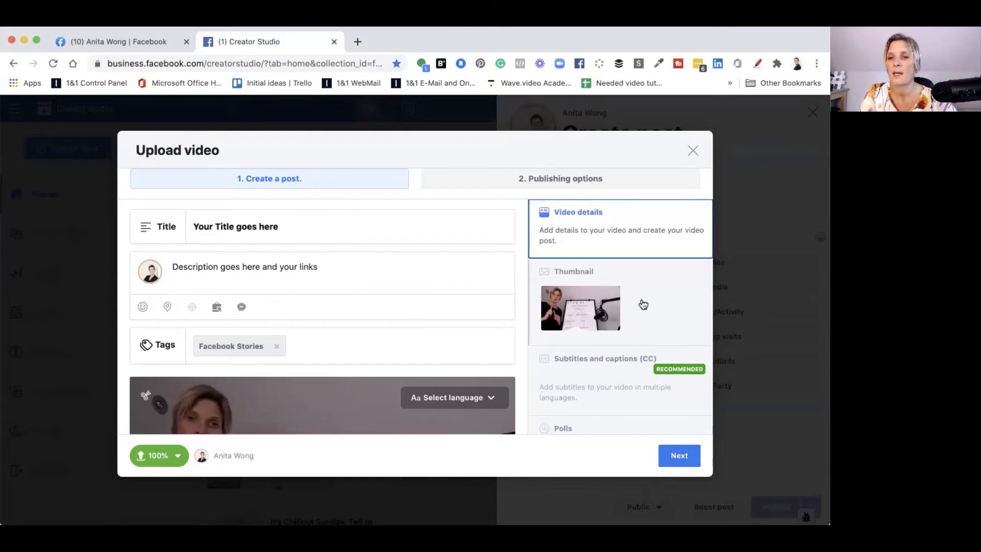
{"action": "left_click", "coordinate": [574, 271]}
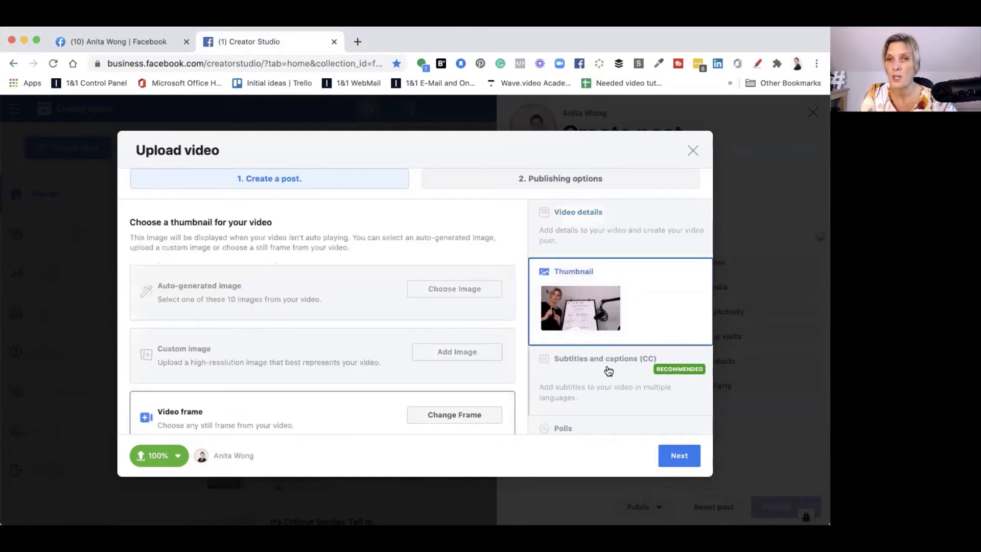
{"action": "left_click", "coordinate": [678, 455]}
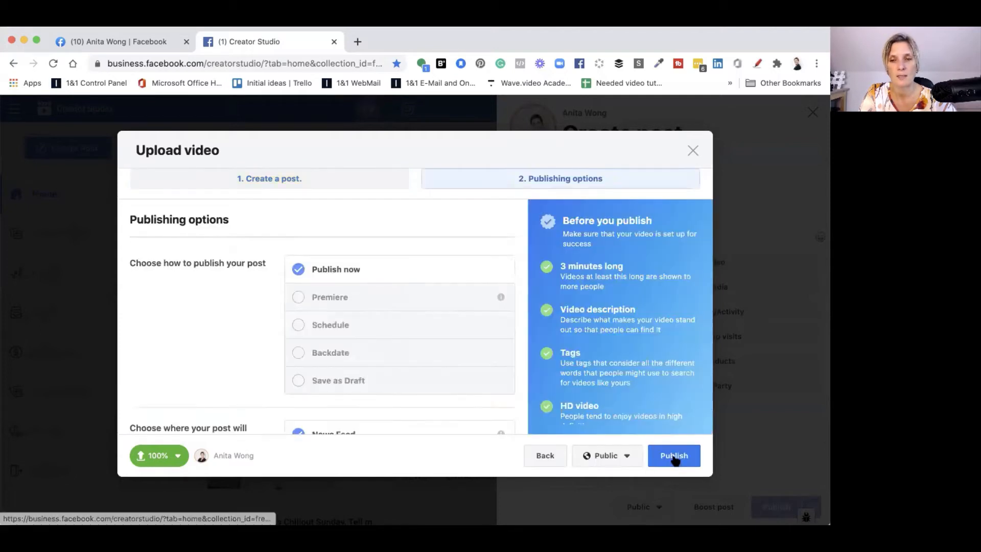
Schedule the video post for 21/10/2020 at 12:00.
{"action": "scroll", "scroll_direction": "down", "scroll_amount": 3}
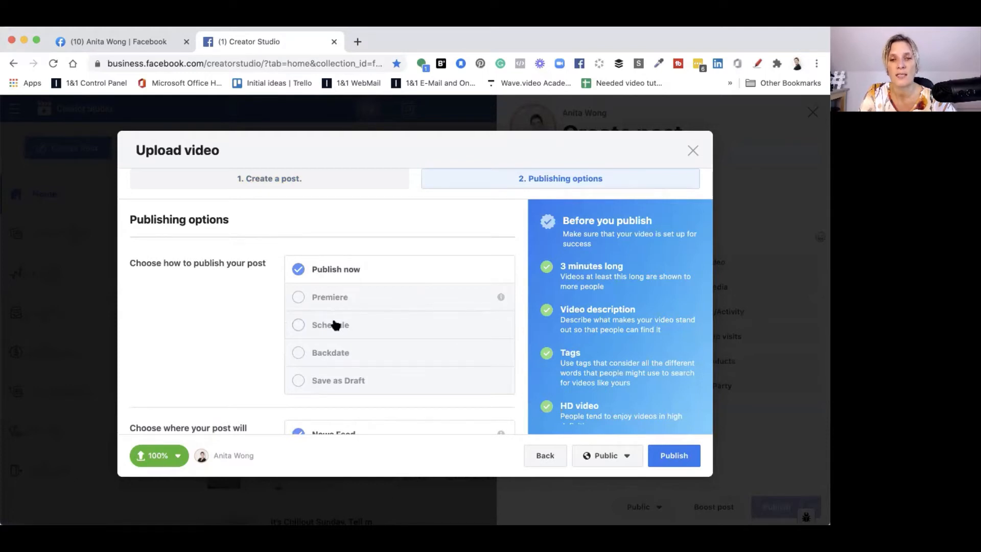
{"action": "left_click", "coordinate": [298, 325]}
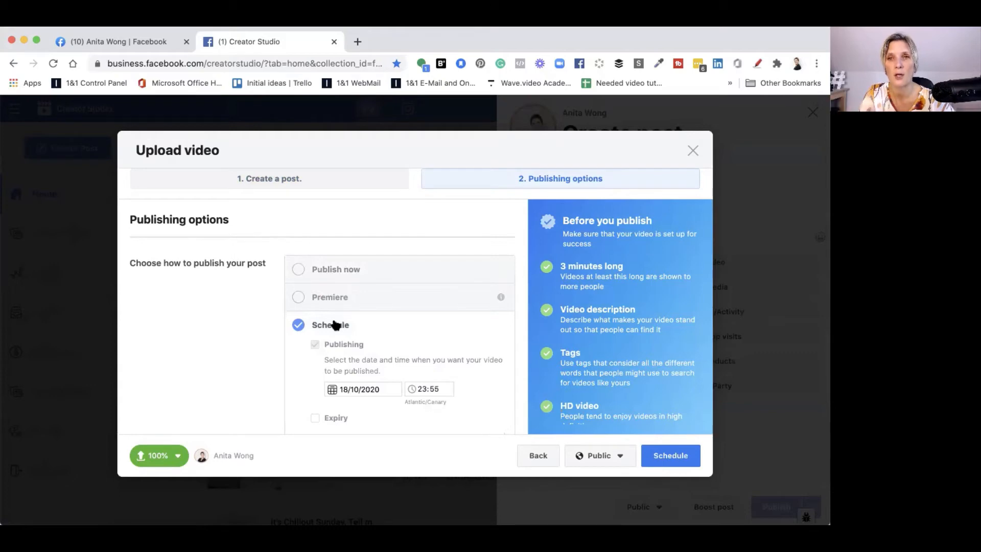
{"action": "scroll", "scroll_direction": "down", "scroll_amount": 3}
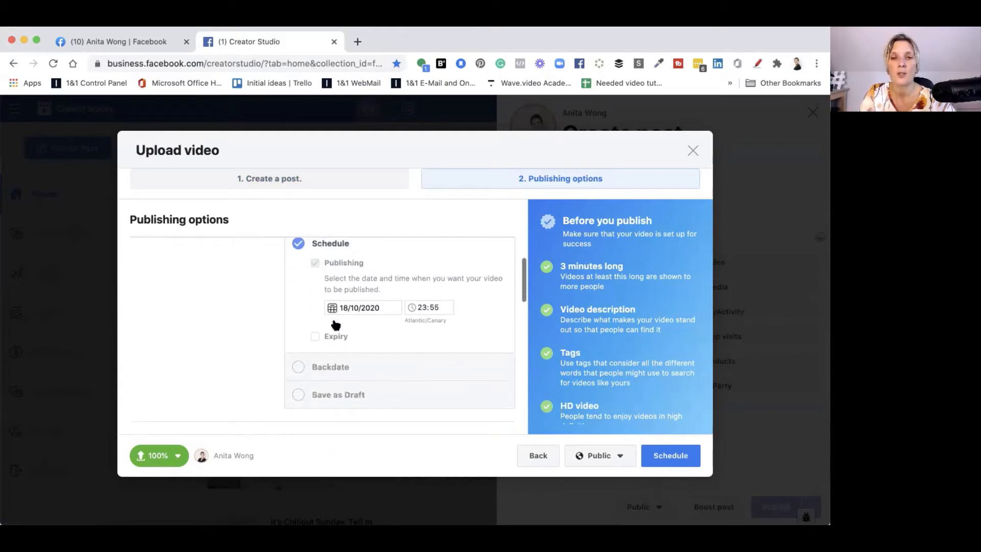
{"action": "left_click", "coordinate": [362, 307]}
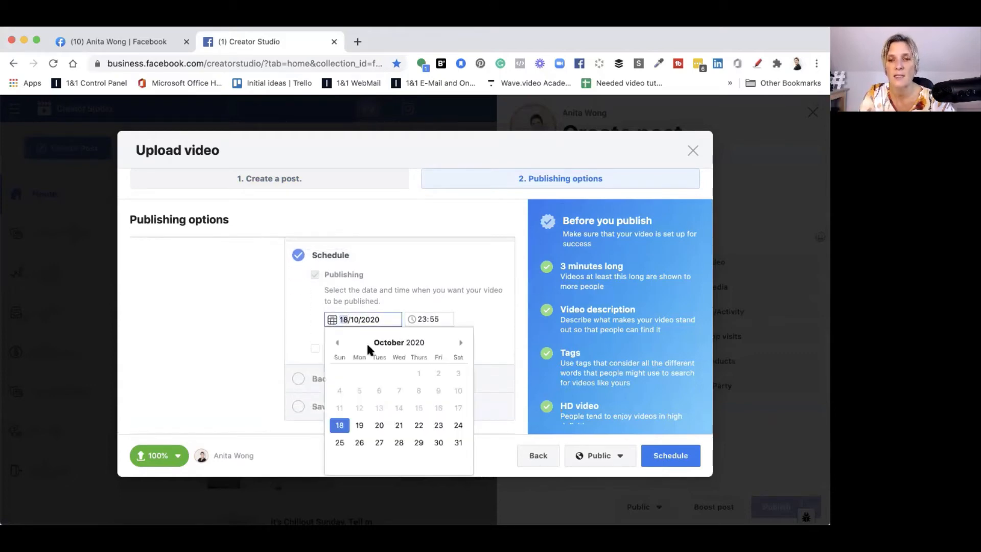
{"action": "left_click", "coordinate": [399, 425]}
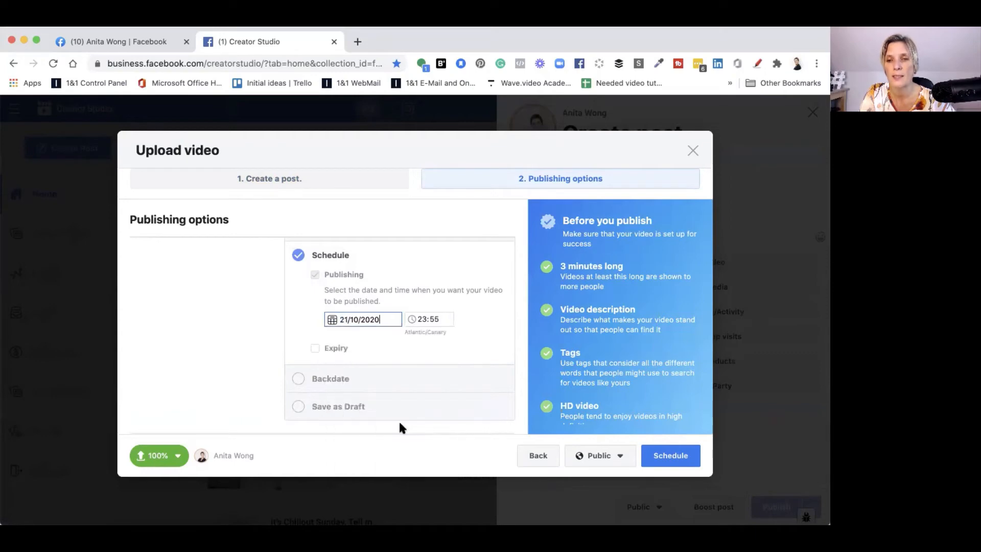
{"action": "left_click", "coordinate": [429, 319]}
{"action": "type", "text": "12:00"}
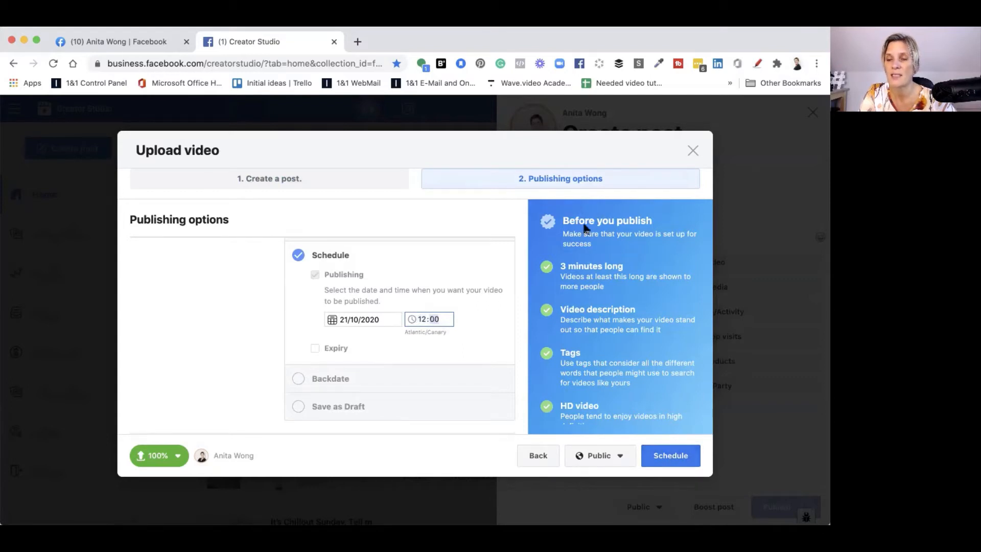
{"action": "mouse_move", "coordinate": [592, 273]}
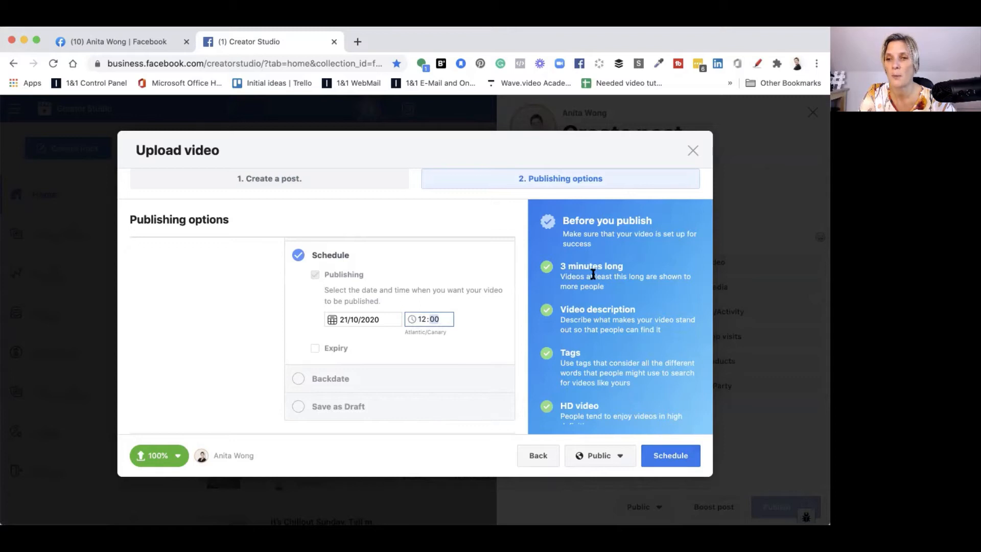
{"action": "mouse_move", "coordinate": [639, 272]}
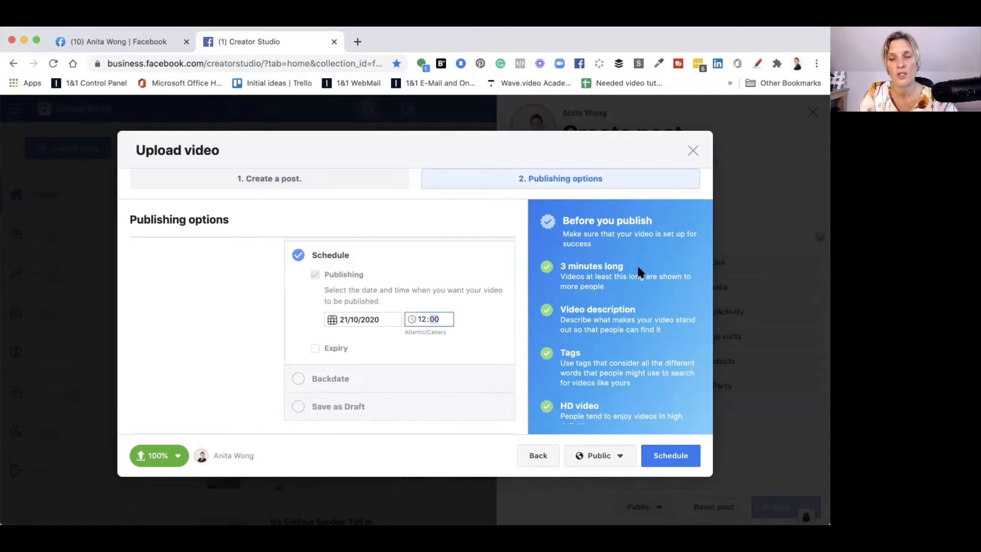
{"action": "mouse_move", "coordinate": [579, 365]}
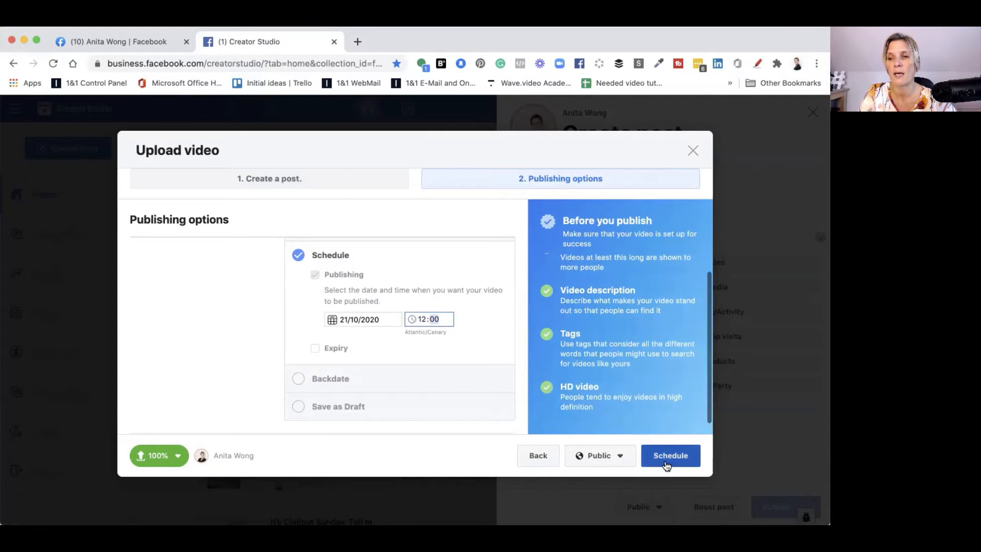
{"action": "left_click", "coordinate": [670, 455]}
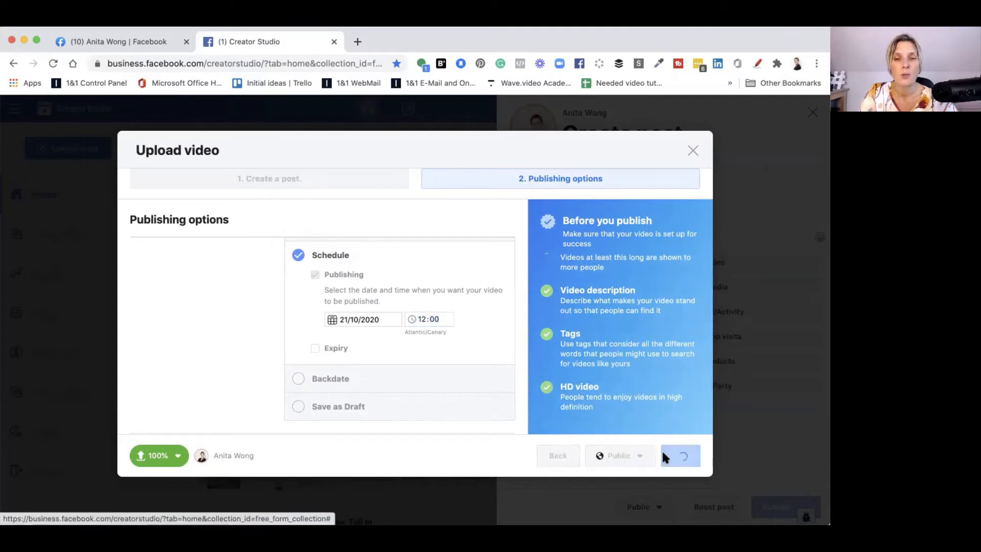
{"action": "left_click", "coordinate": [680, 456]}
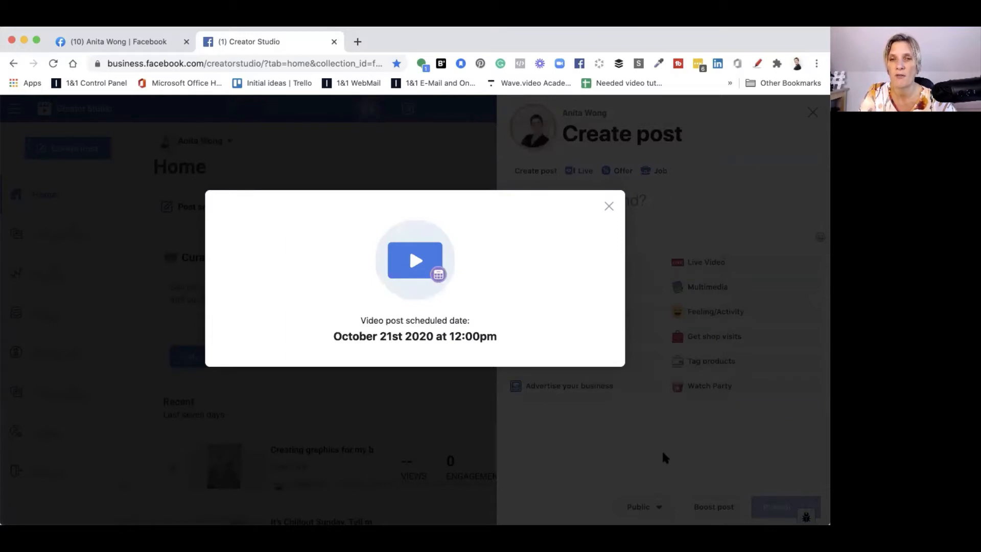
Dismiss the scheduling confirmation, close the Create post panel, and discard the leftover draft.
{"action": "left_click", "coordinate": [608, 206]}
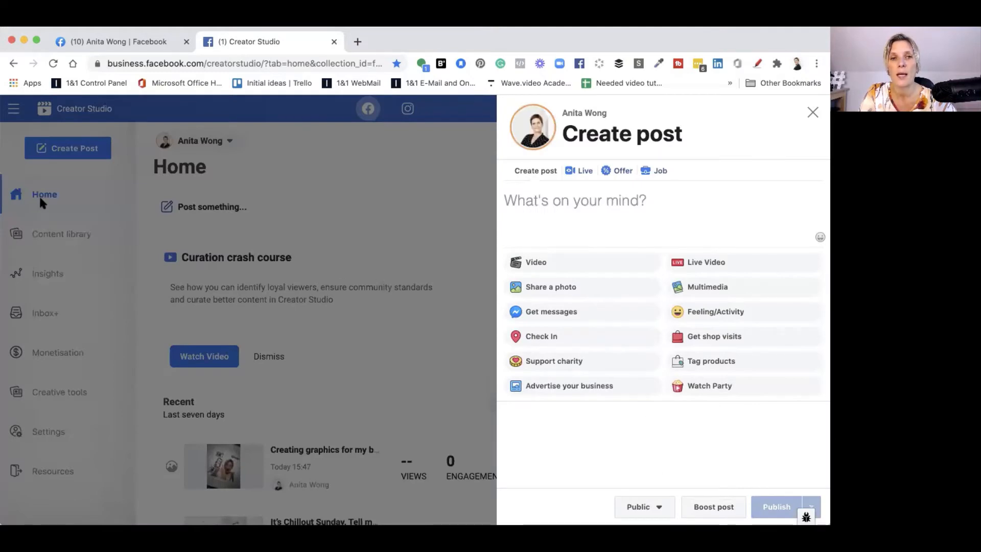
{"action": "left_click", "coordinate": [813, 113]}
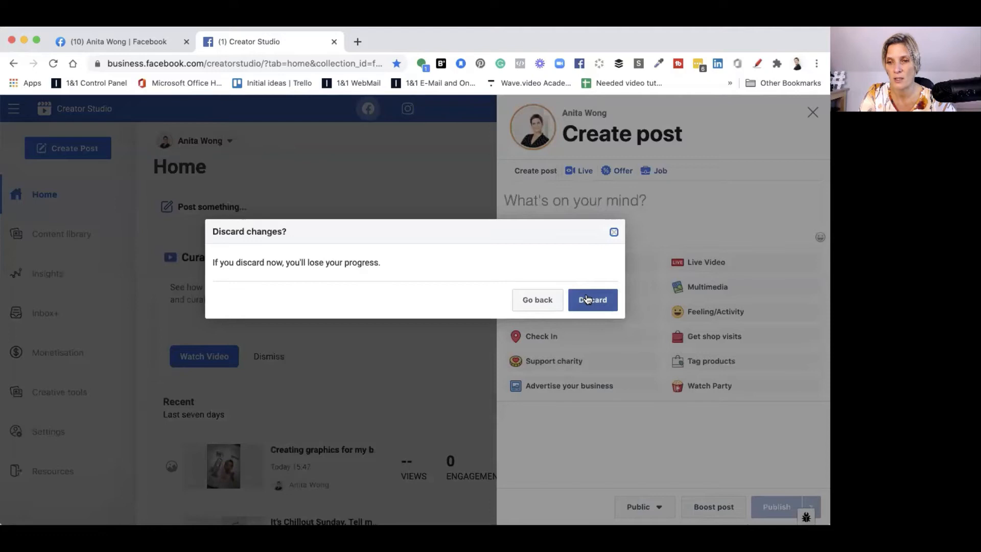
{"action": "left_click", "coordinate": [592, 300]}
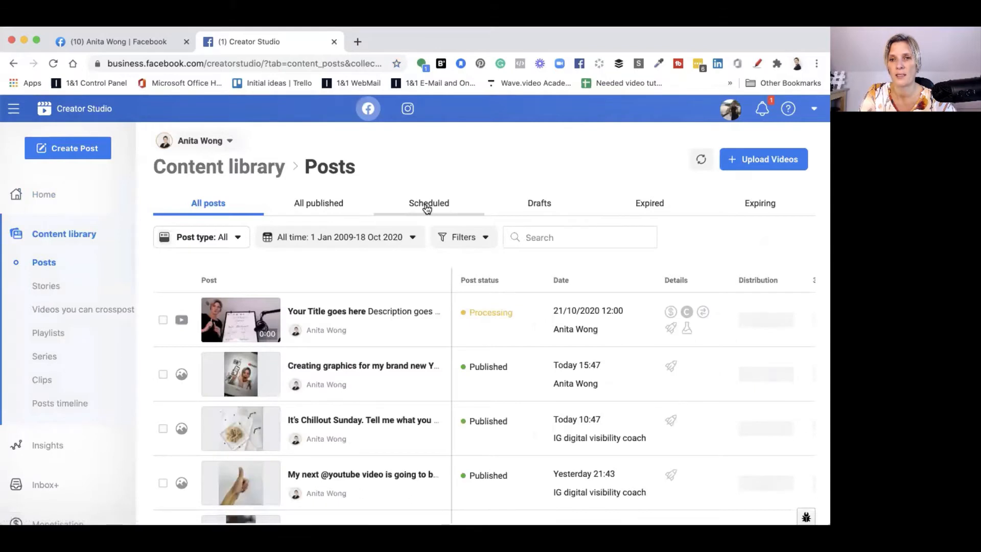
Check the Scheduled posts tab for the 21/10/2020 video, then return to Home.
{"action": "left_click", "coordinate": [429, 203]}
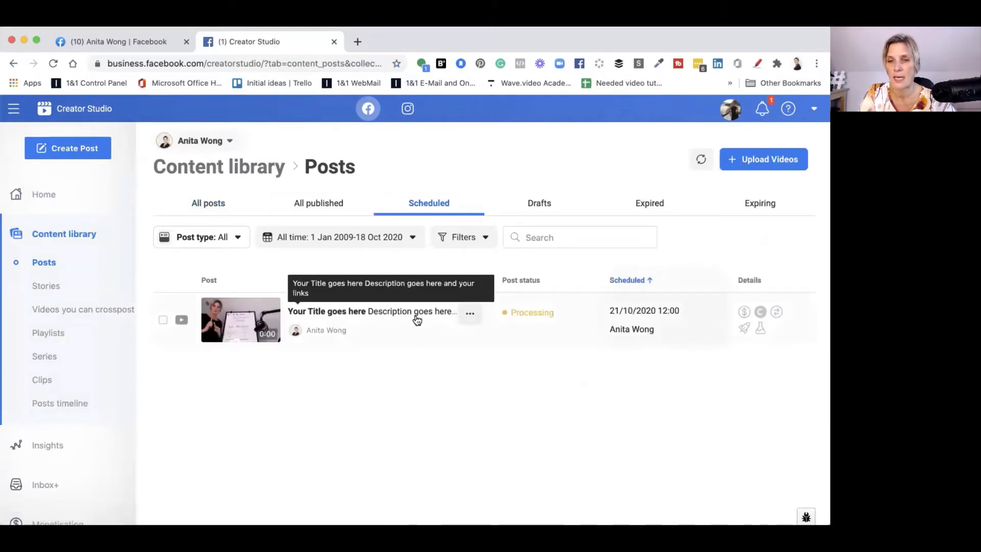
{"action": "mouse_move", "coordinate": [383, 325]}
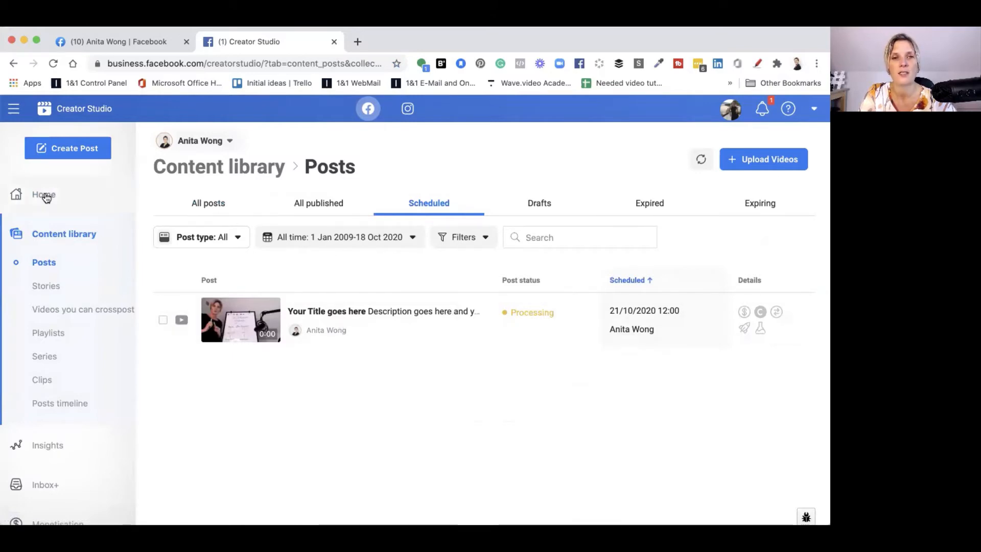
{"action": "left_click", "coordinate": [44, 194]}
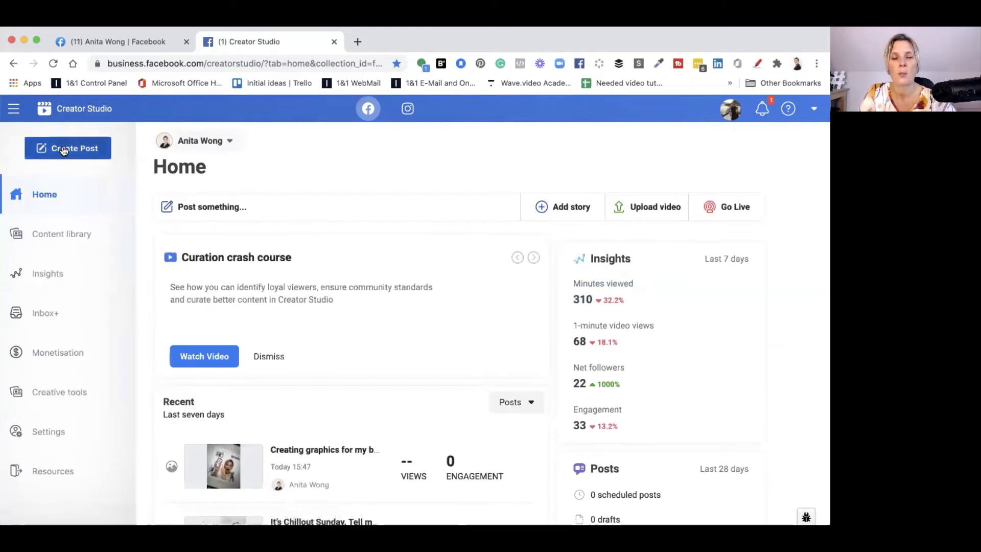
{"action": "left_click", "coordinate": [68, 148]}
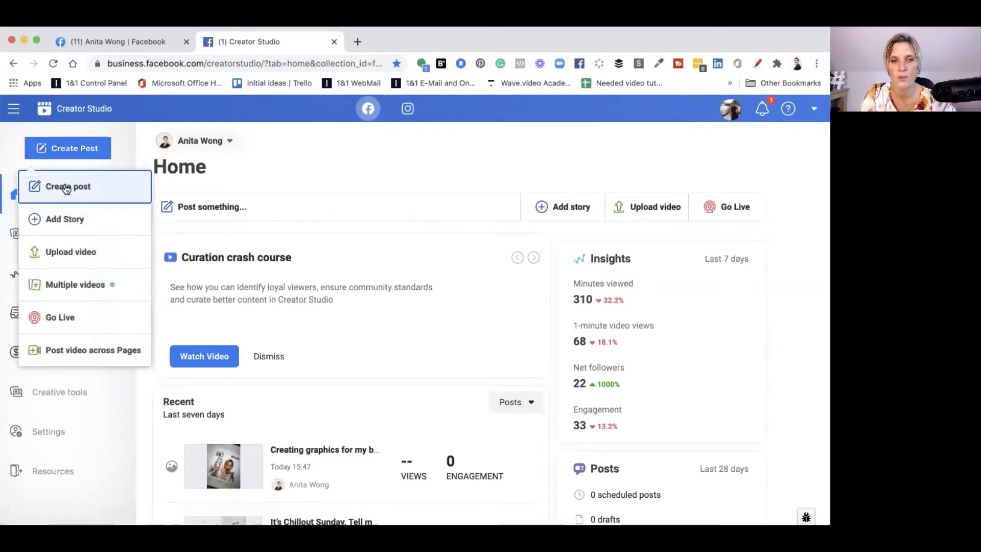
{"action": "left_click", "coordinate": [67, 186]}
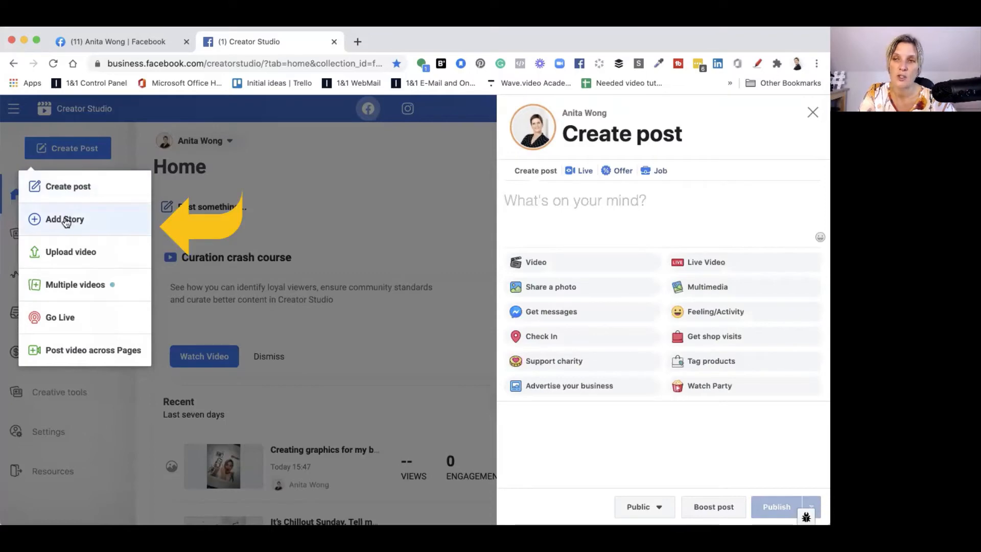
{"action": "mouse_move", "coordinate": [64, 290]}
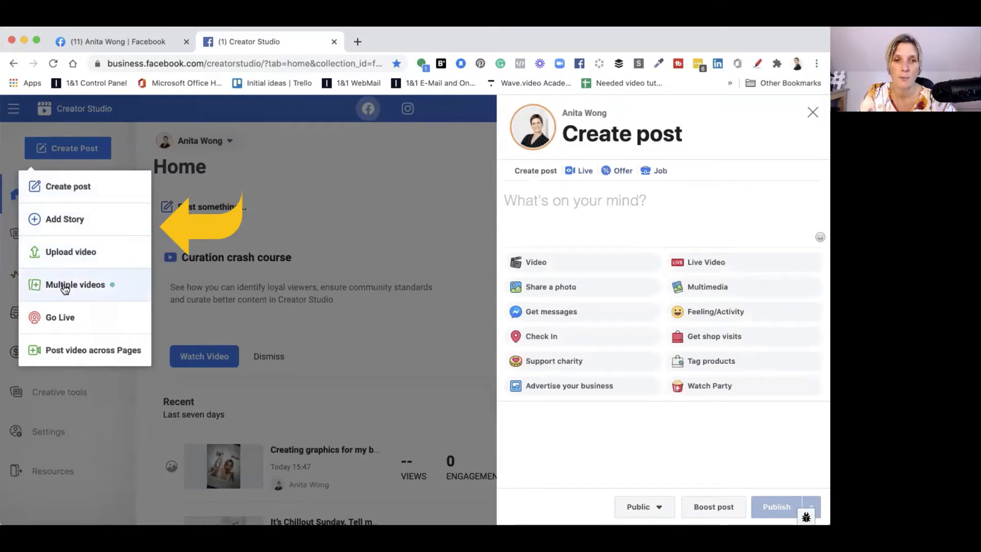
{"action": "mouse_move", "coordinate": [60, 317]}
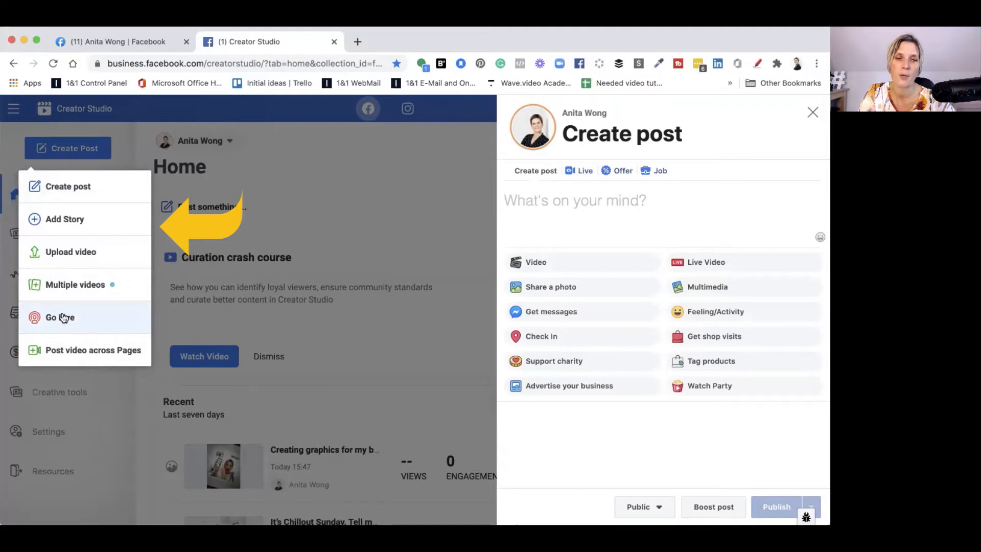
{"action": "mouse_move", "coordinate": [59, 187]}
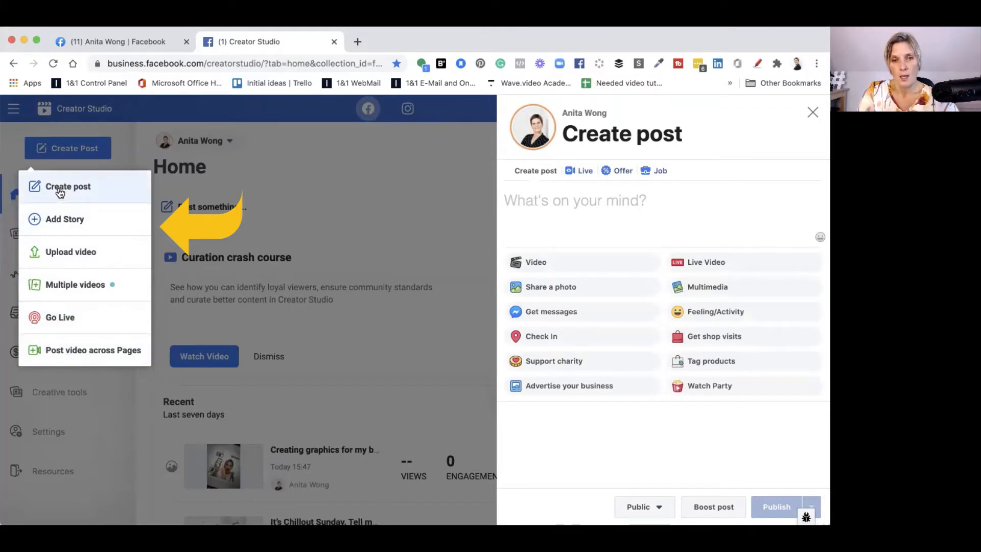
{"action": "mouse_move", "coordinate": [59, 219]}
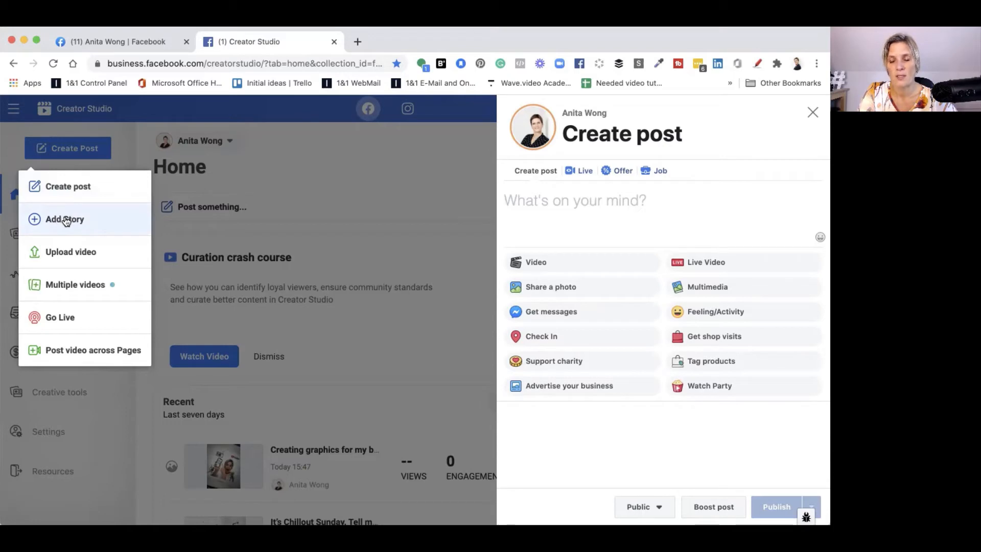
{"action": "mouse_move", "coordinate": [122, 143]}
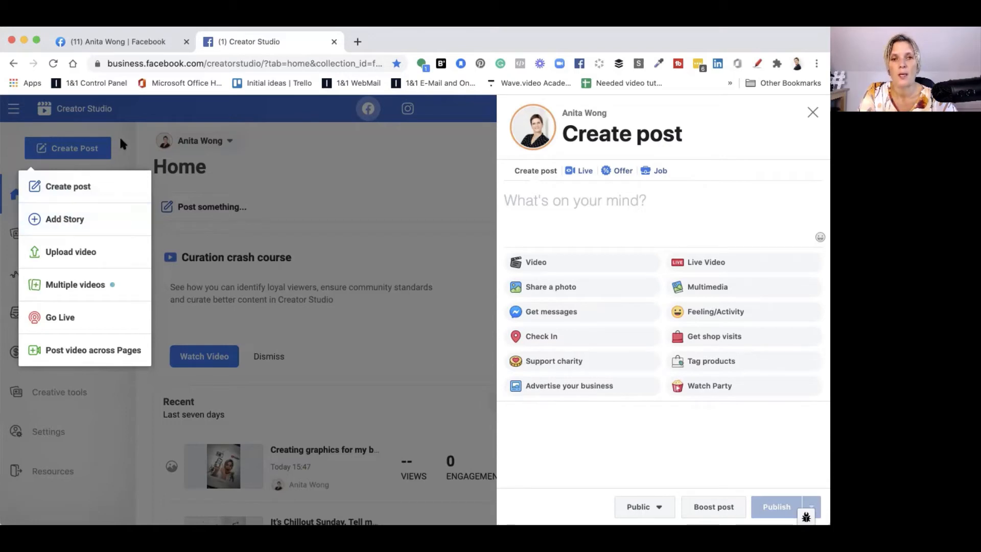
{"action": "left_click", "coordinate": [813, 113]}
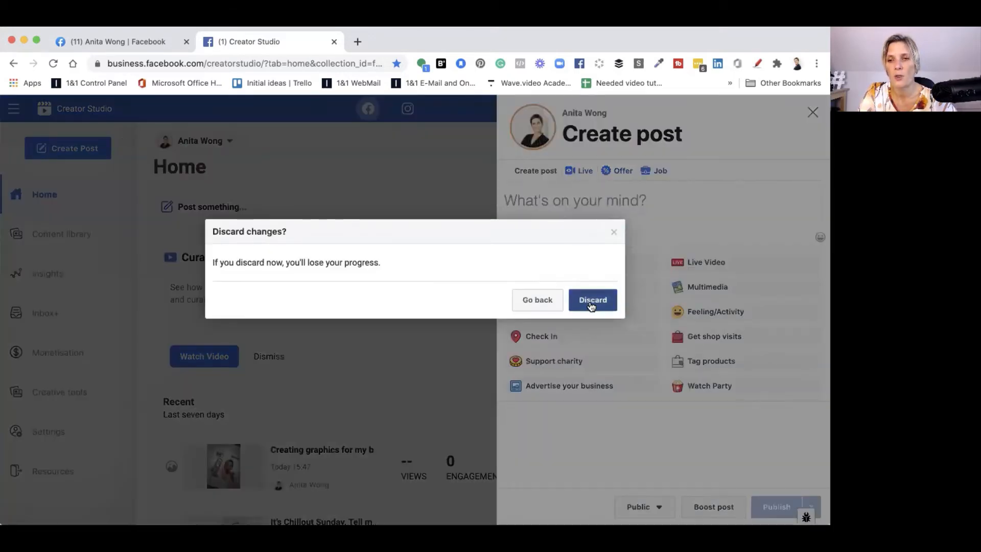
{"action": "left_click", "coordinate": [592, 299]}
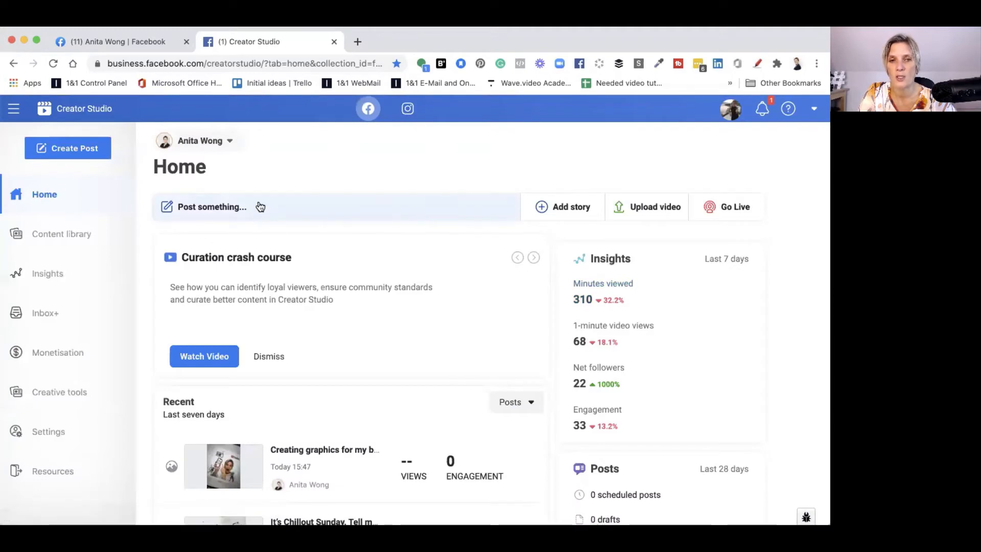
Start a photo post captioned 'Description goes here, and your links' and remove the Messenger button.
{"action": "left_click", "coordinate": [212, 206]}
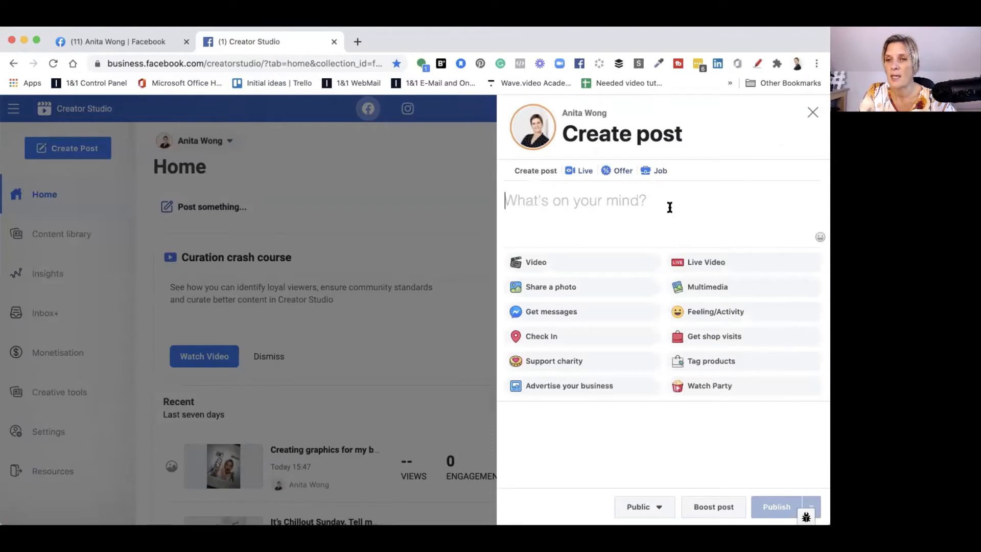
{"action": "mouse_move", "coordinate": [551, 287]}
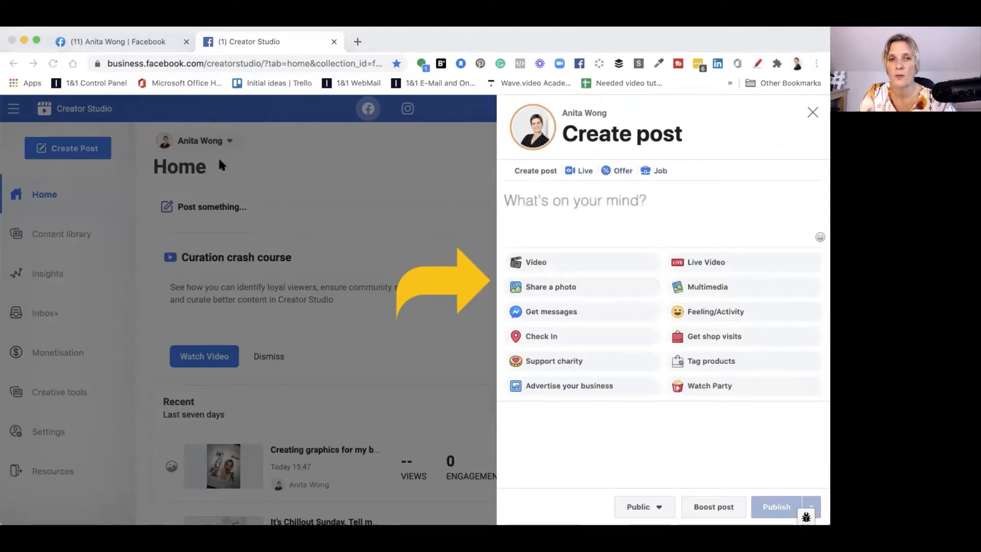
{"action": "mouse_move", "coordinate": [285, 123]}
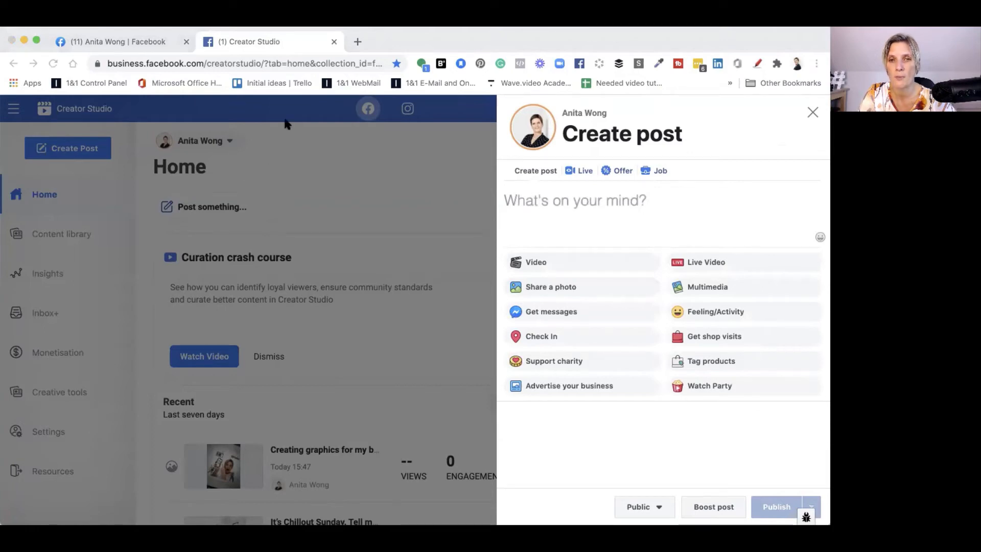
{"action": "mouse_move", "coordinate": [629, 344]}
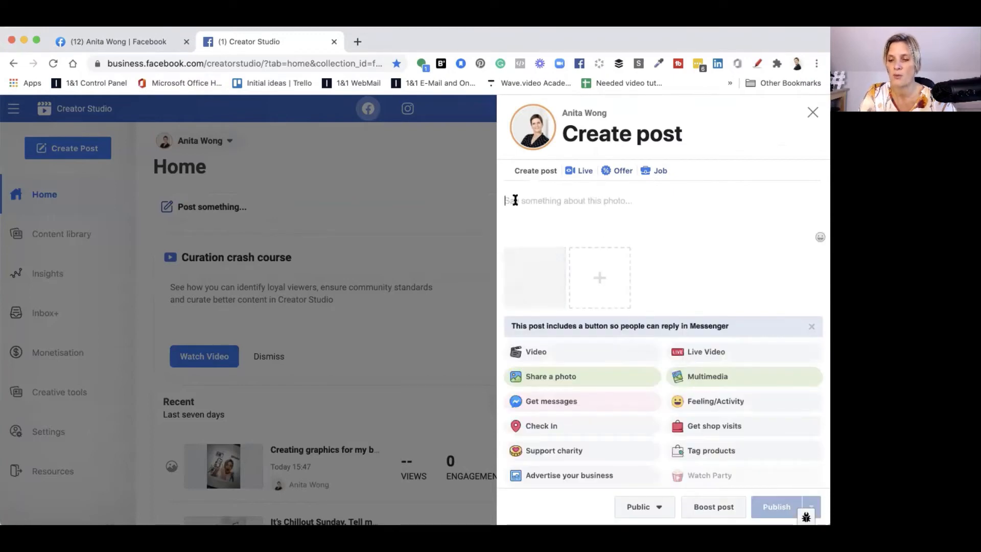
{"action": "type", "text": "Description goes here,"}
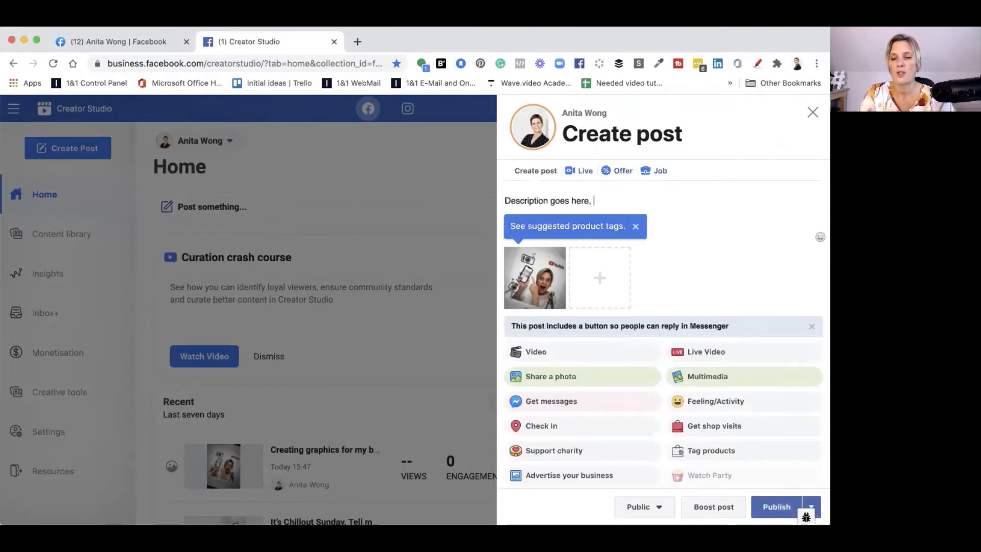
{"action": "type", "text": "and your links"}
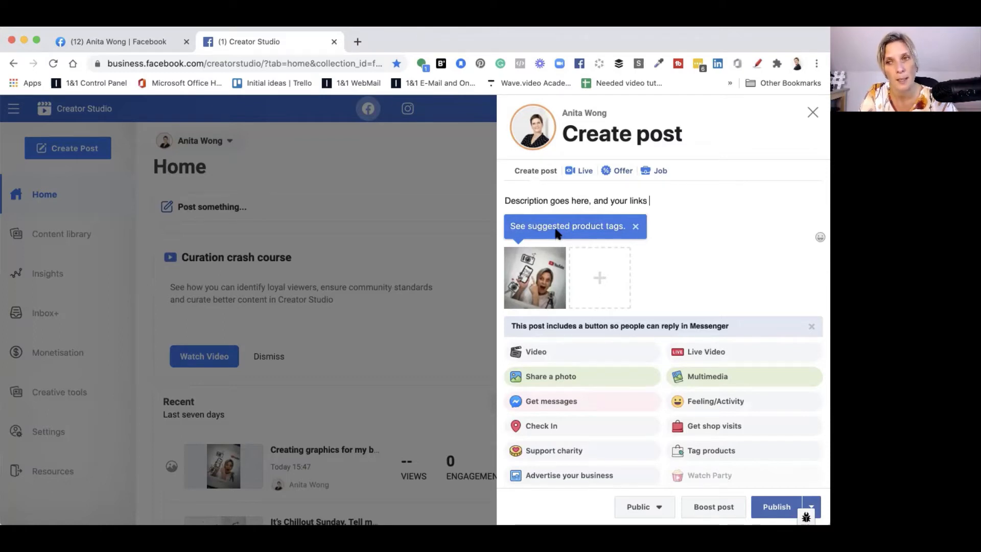
{"action": "left_click", "coordinate": [811, 327]}
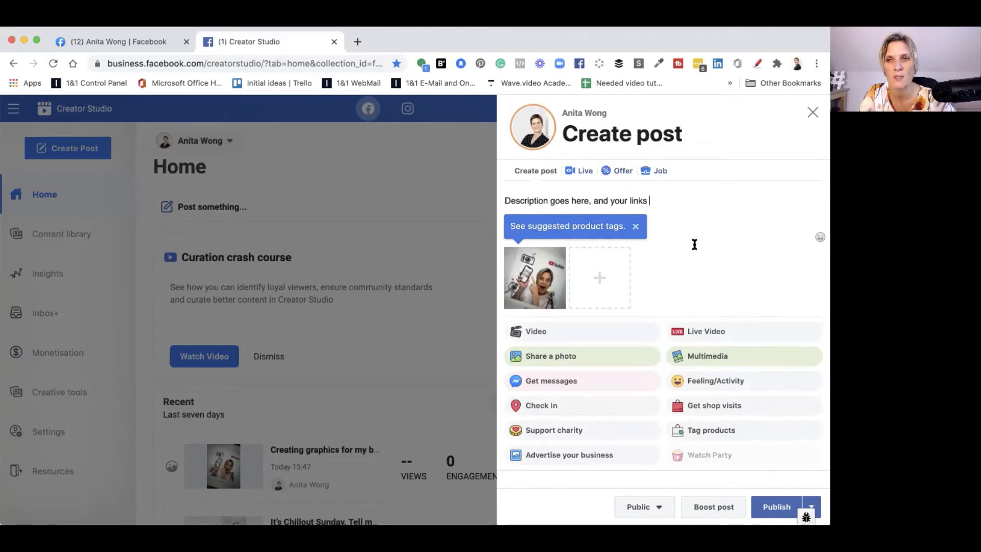
Dismiss the suggested product tags tip and choose Schedule from the Publish options.
{"action": "left_click", "coordinate": [636, 226]}
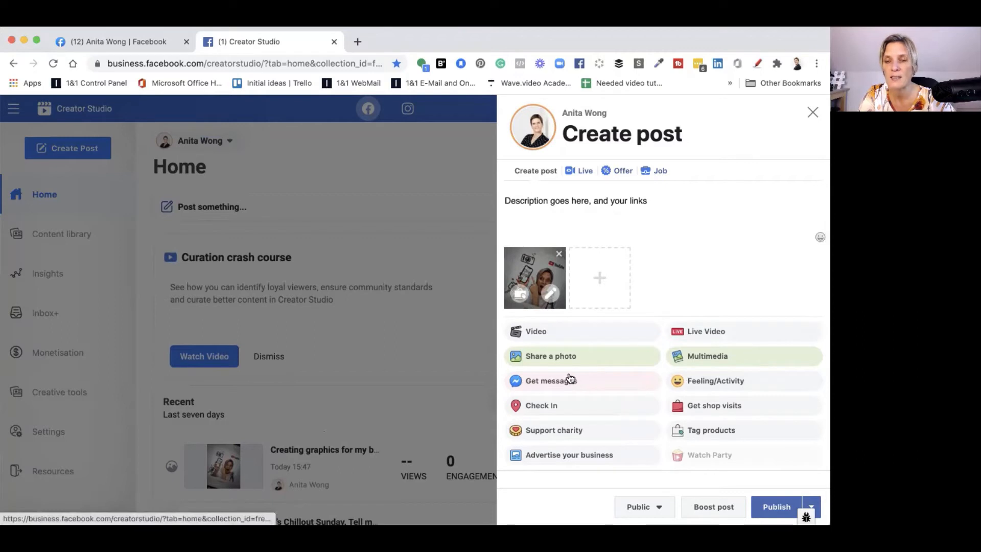
{"action": "mouse_move", "coordinate": [562, 384]}
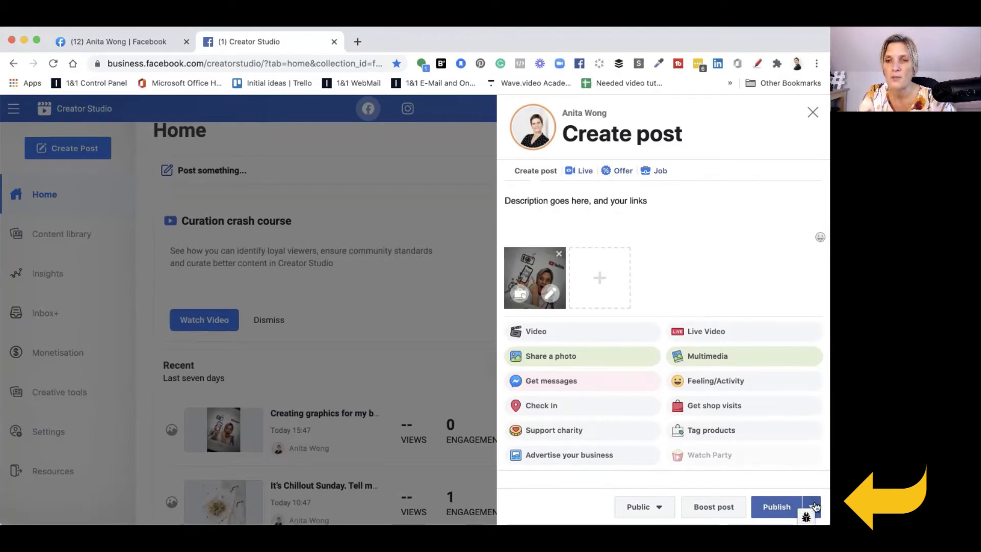
{"action": "left_click", "coordinate": [812, 507]}
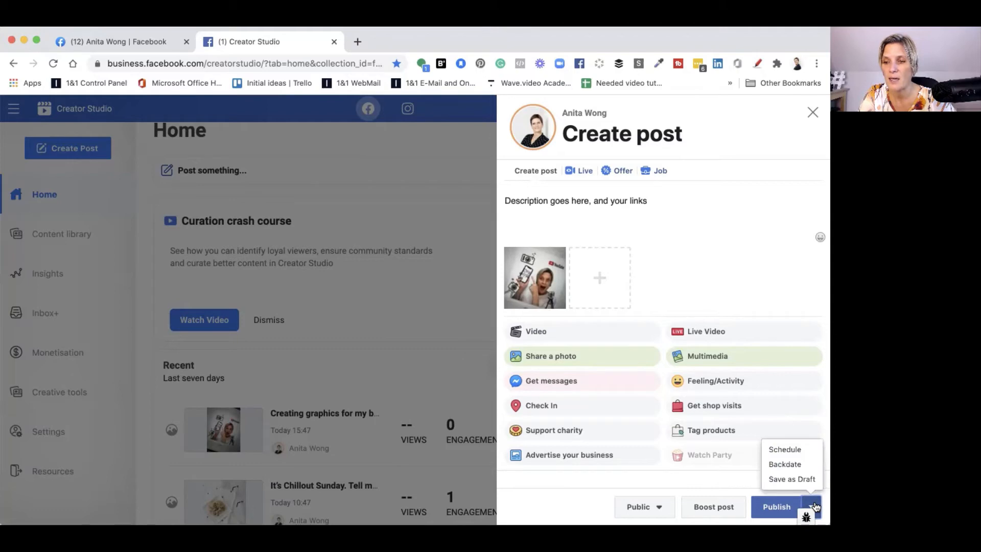
{"action": "left_click", "coordinate": [785, 449]}
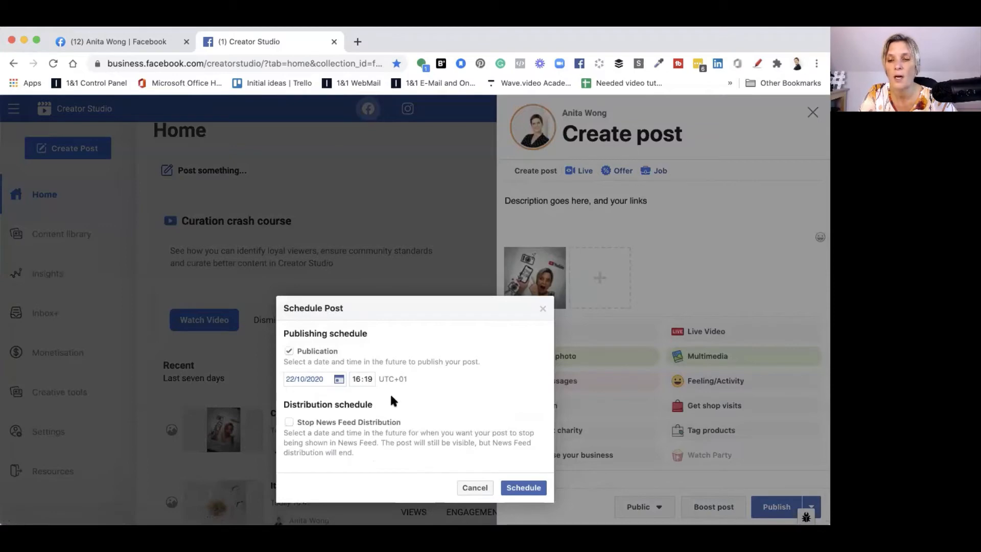
Confirm the prefilled 22/10/2020 16:19 schedule for the photo post.
{"action": "left_click", "coordinate": [523, 487]}
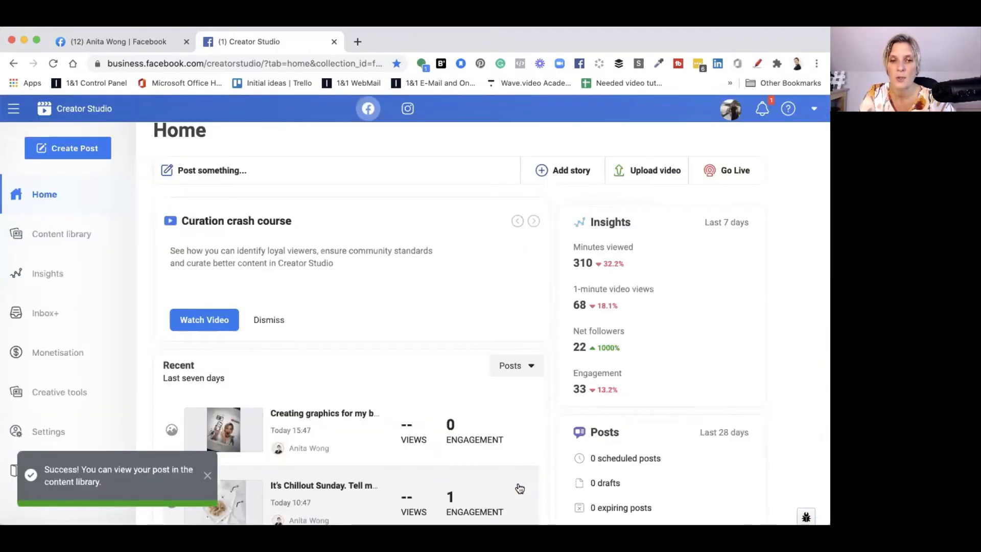
{"action": "mouse_move", "coordinate": [141, 421]}
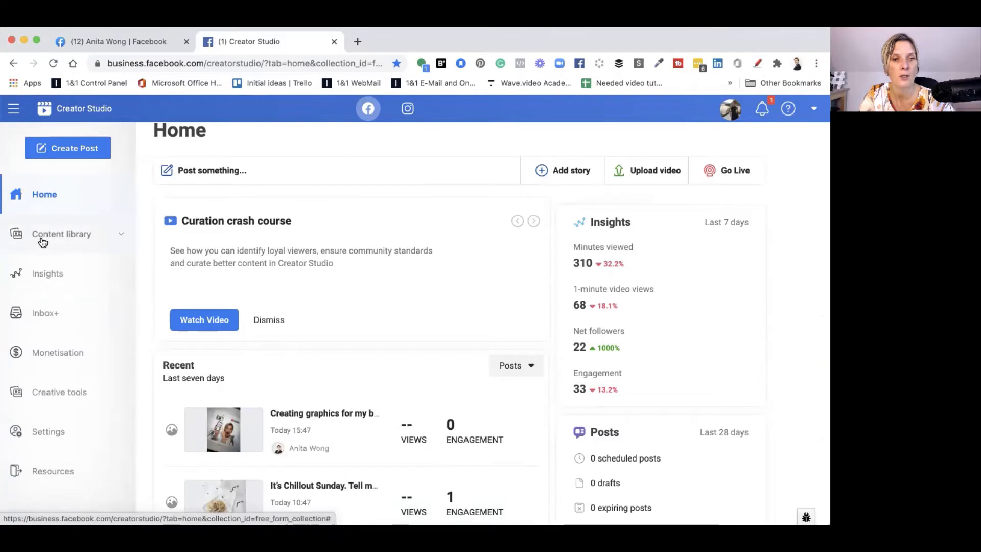
Open the Content library to list the scheduled video and photo posts.
{"action": "left_click", "coordinate": [61, 234]}
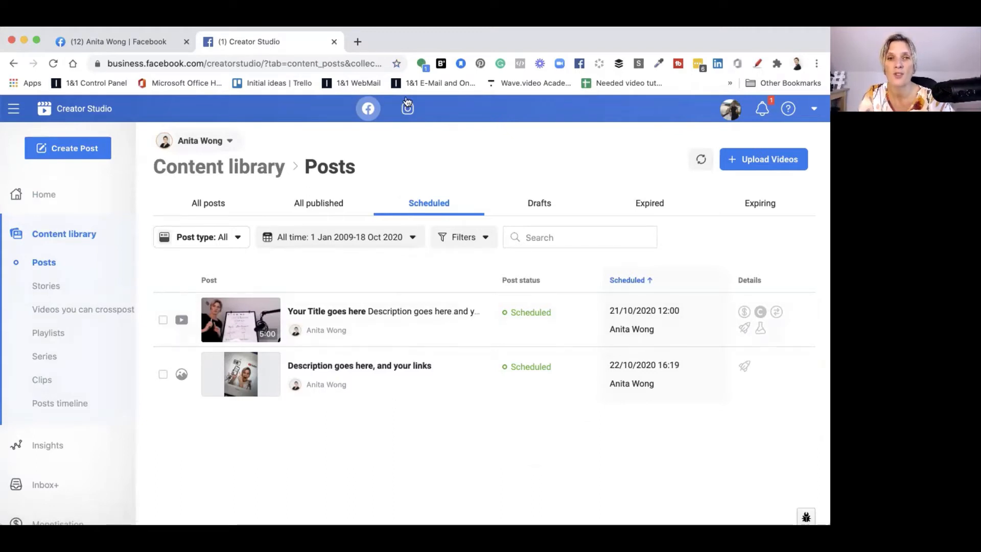
Switch the library to Instagram content and show posts for only one profile.
{"action": "left_click", "coordinate": [407, 108]}
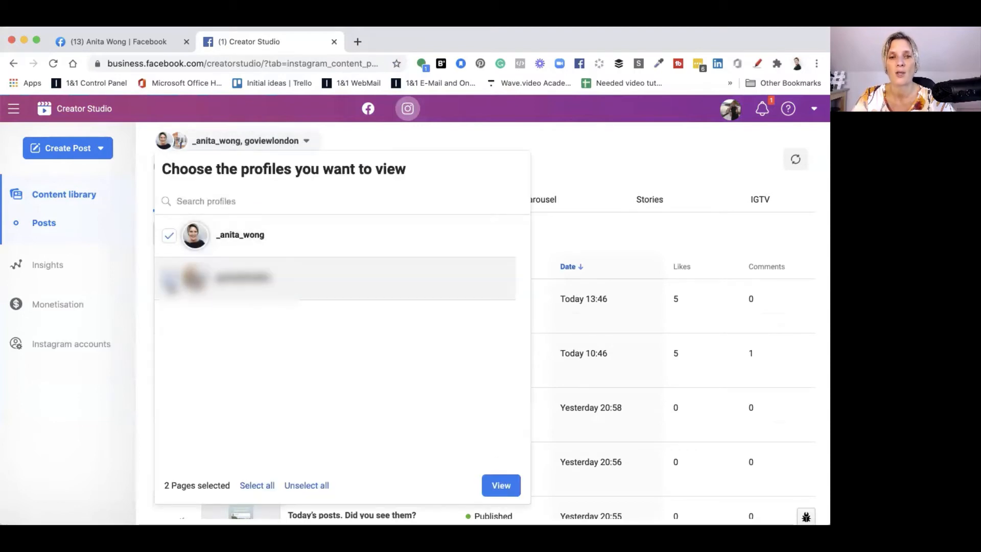
{"action": "left_click", "coordinate": [170, 277]}
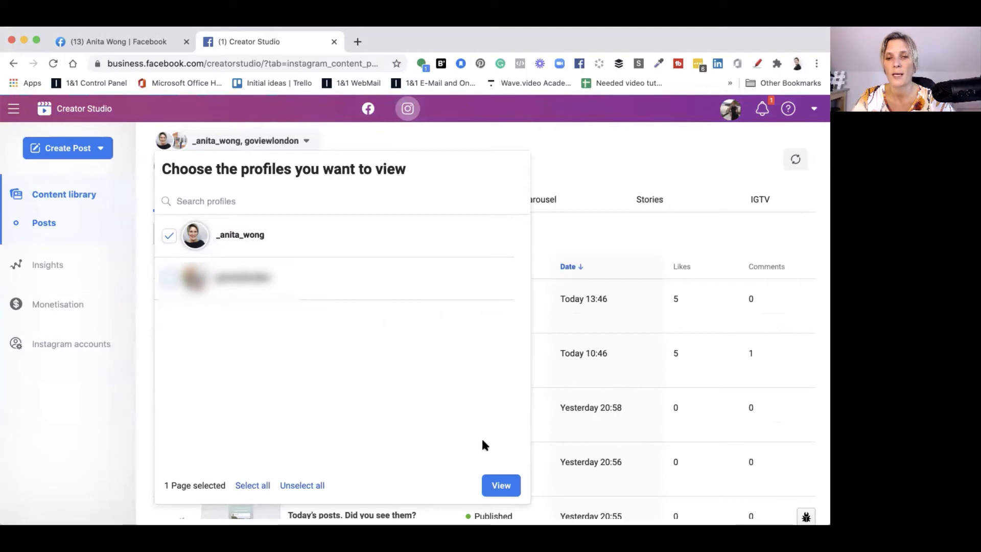
{"action": "left_click", "coordinate": [500, 485]}
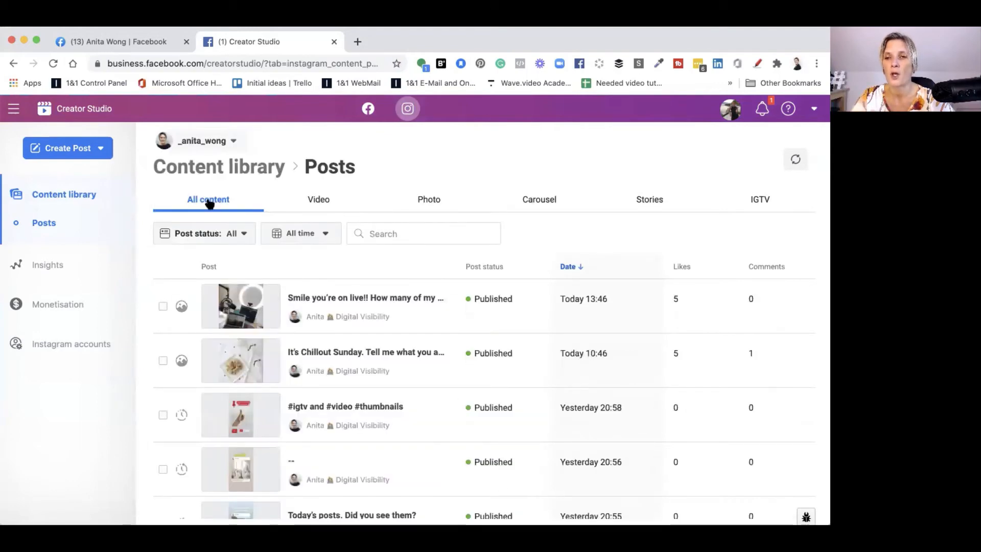
{"action": "mouse_move", "coordinate": [354, 298]}
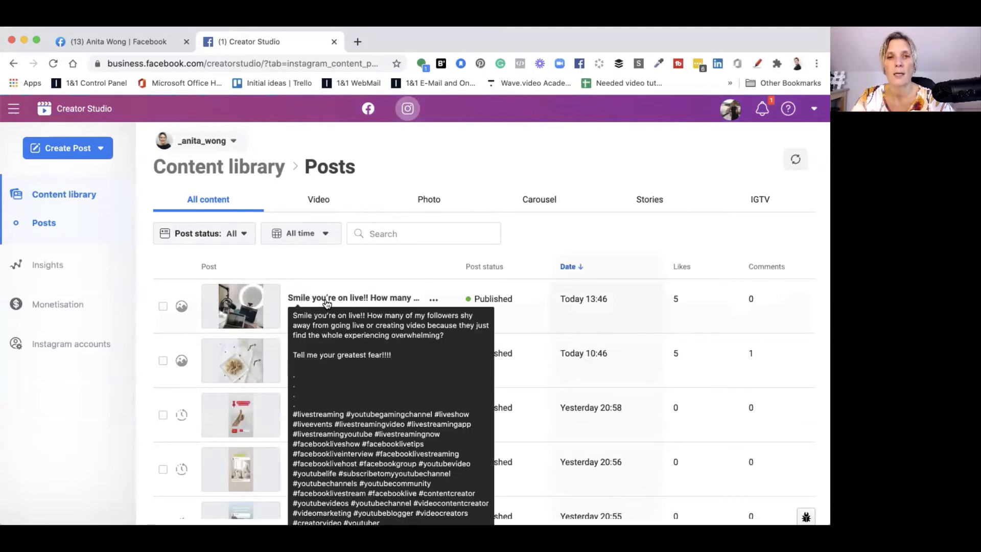
{"action": "mouse_move", "coordinate": [318, 312]}
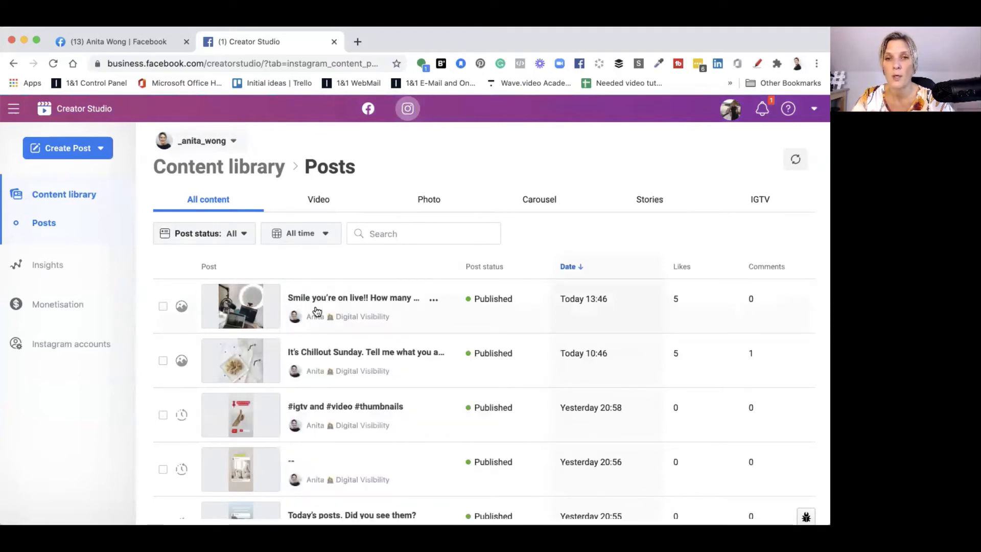
Browse the Video, Carousel, Stories and IGTV tabs, ending on All content.
{"action": "left_click", "coordinate": [318, 199]}
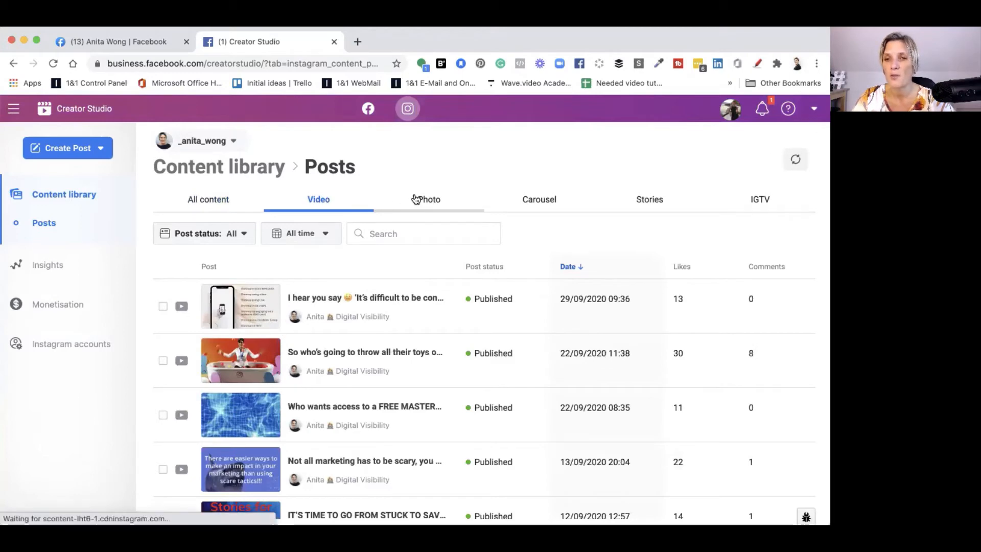
{"action": "left_click", "coordinate": [538, 199]}
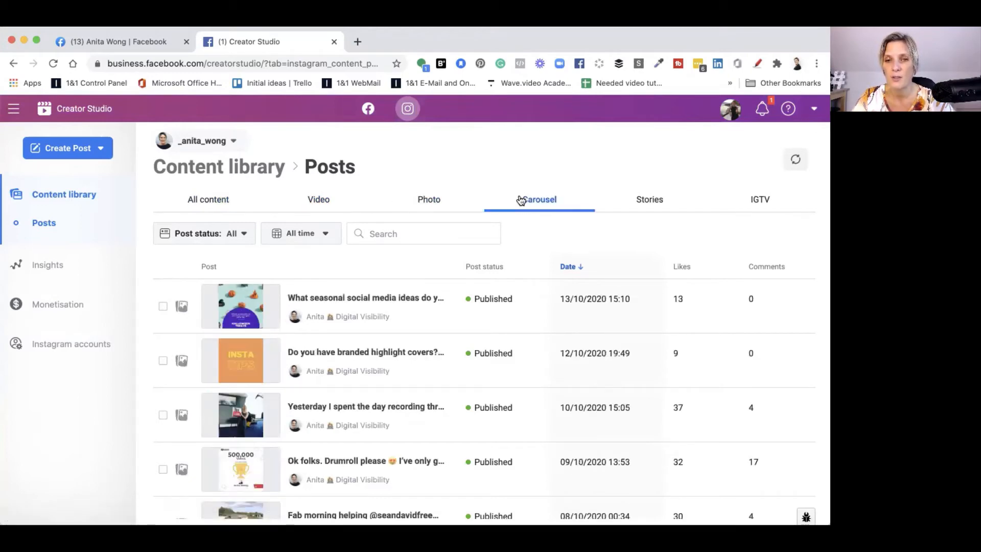
{"action": "left_click", "coordinate": [649, 199]}
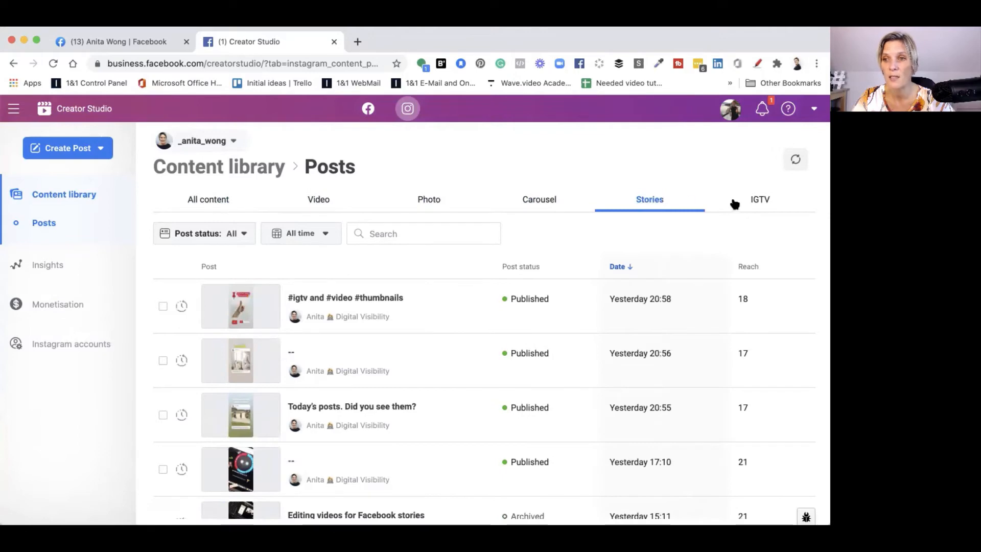
{"action": "left_click", "coordinate": [758, 199]}
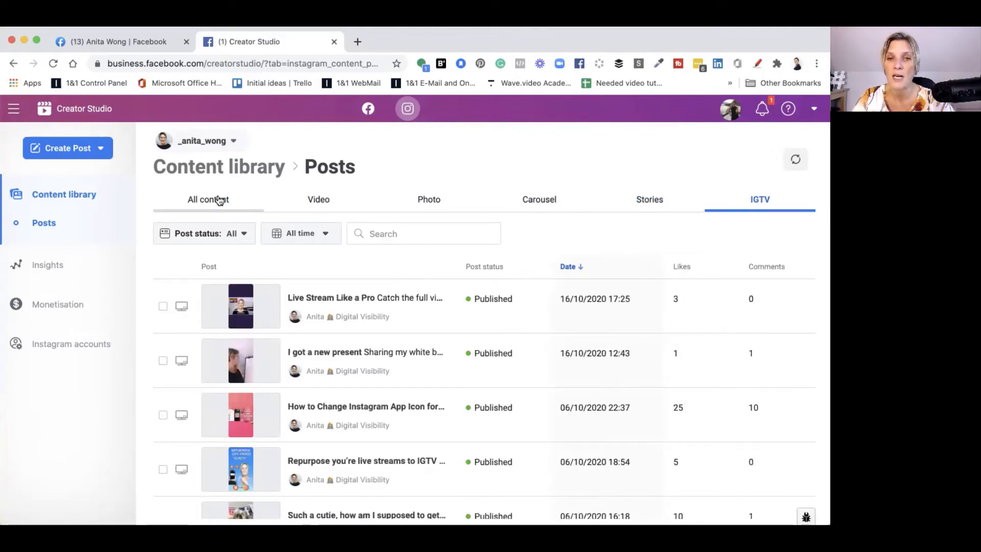
{"action": "left_click", "coordinate": [208, 199]}
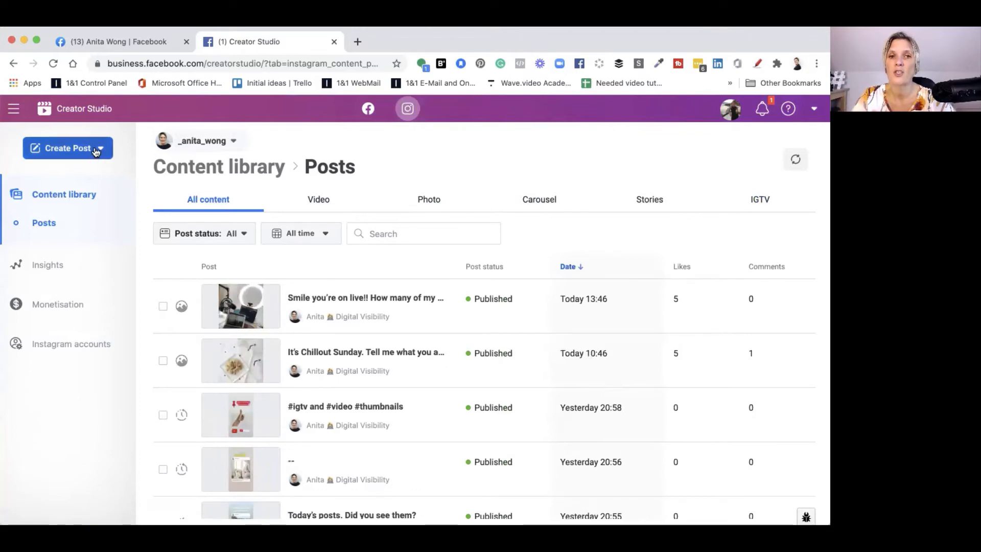
Open the Create Post menu to reveal the Instagram Feed and IGTV options.
{"action": "left_click", "coordinate": [67, 149]}
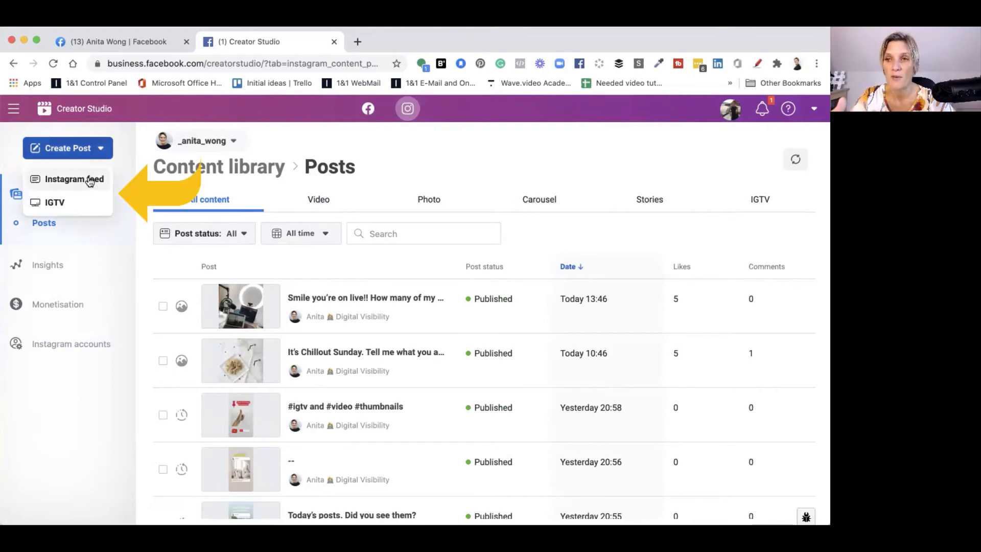
{"action": "mouse_move", "coordinate": [86, 191]}
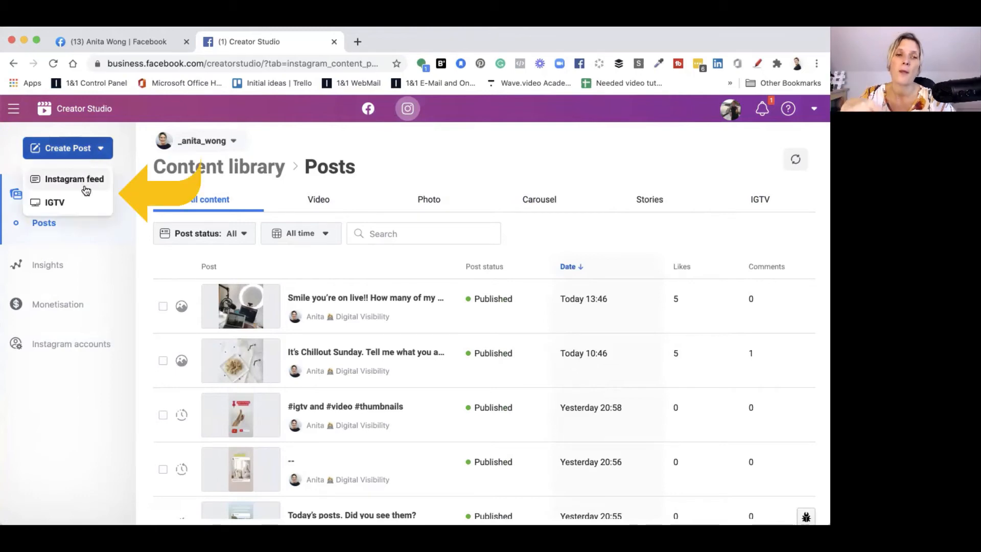
{"action": "mouse_move", "coordinate": [56, 202]}
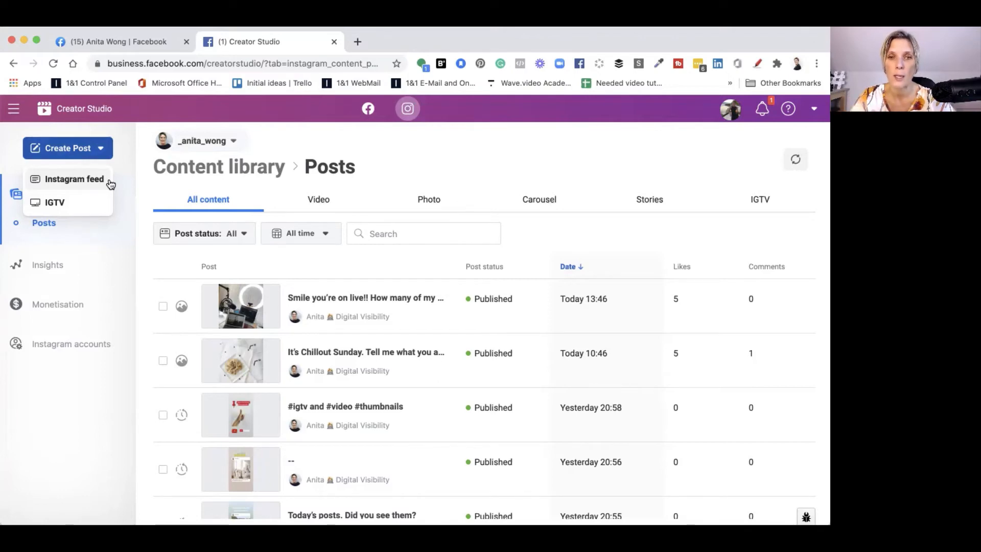
{"action": "mouse_move", "coordinate": [411, 149]}
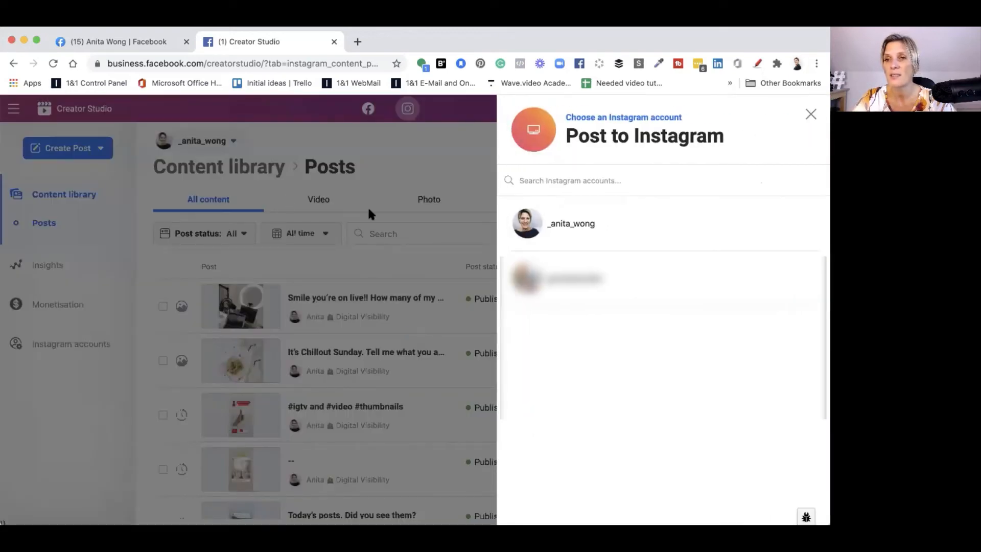
Choose the _anita_wong account for the new Instagram feed post.
{"action": "left_click", "coordinate": [570, 224]}
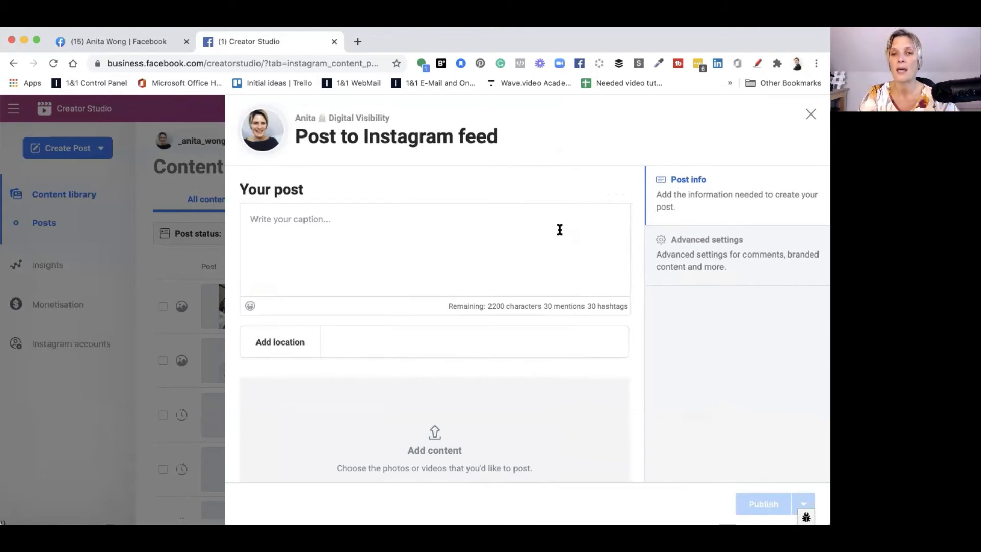
{"action": "mouse_move", "coordinate": [434, 436]}
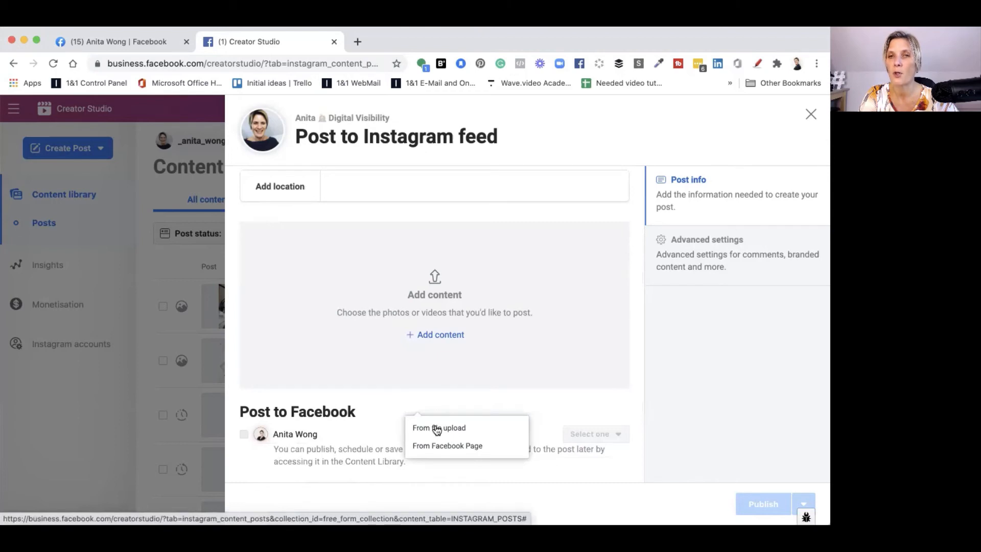
{"action": "mouse_move", "coordinate": [418, 449]}
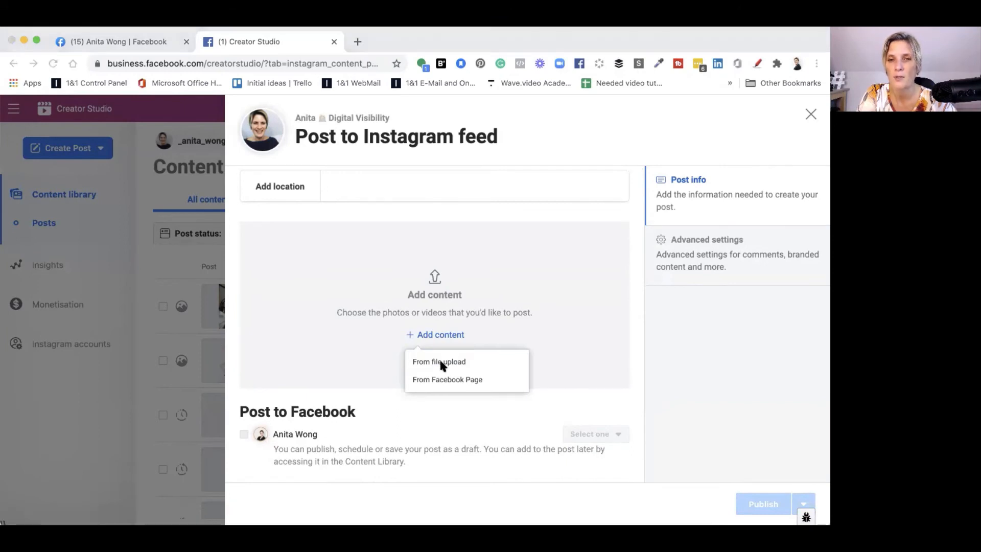
{"action": "mouse_move", "coordinate": [298, 147]}
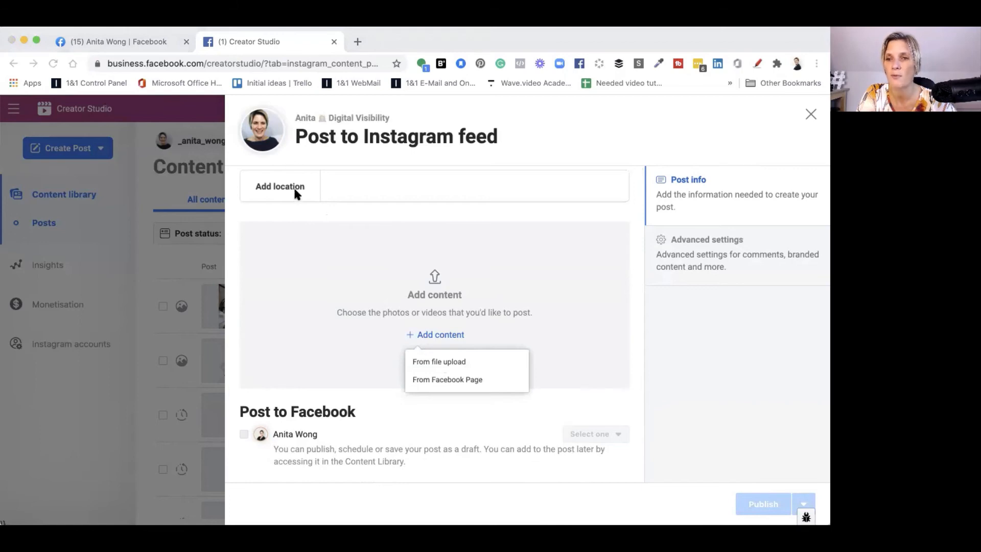
{"action": "mouse_move", "coordinate": [634, 344]}
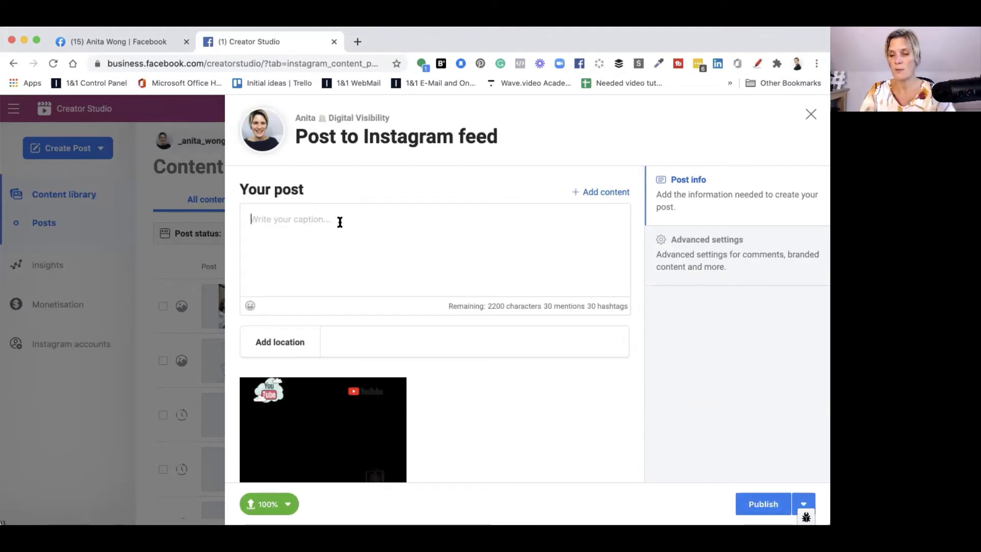
Caption the post 'Add description hashtags go here' and search 'lon' as location.
{"action": "type", "text": "Add des"}
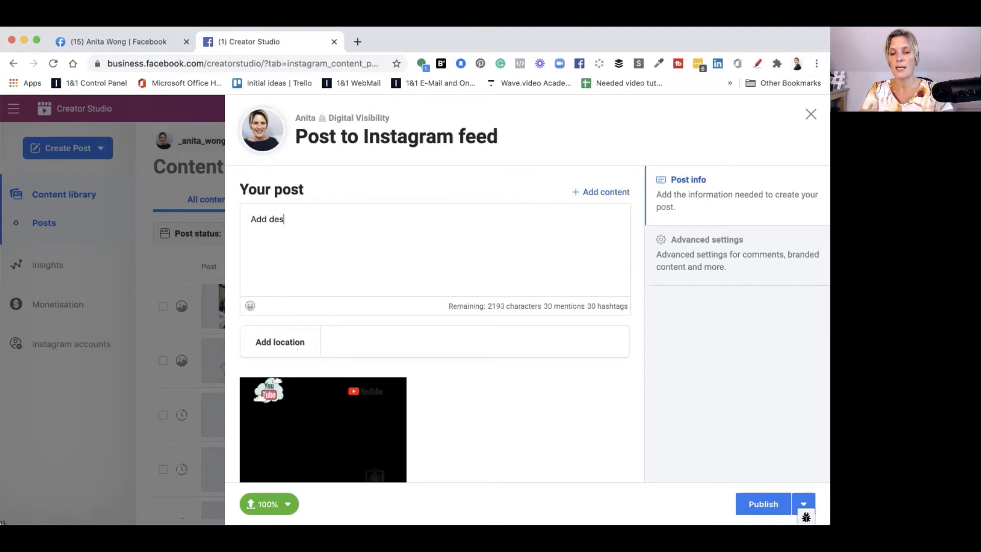
{"action": "type", "text": "criptopm"}
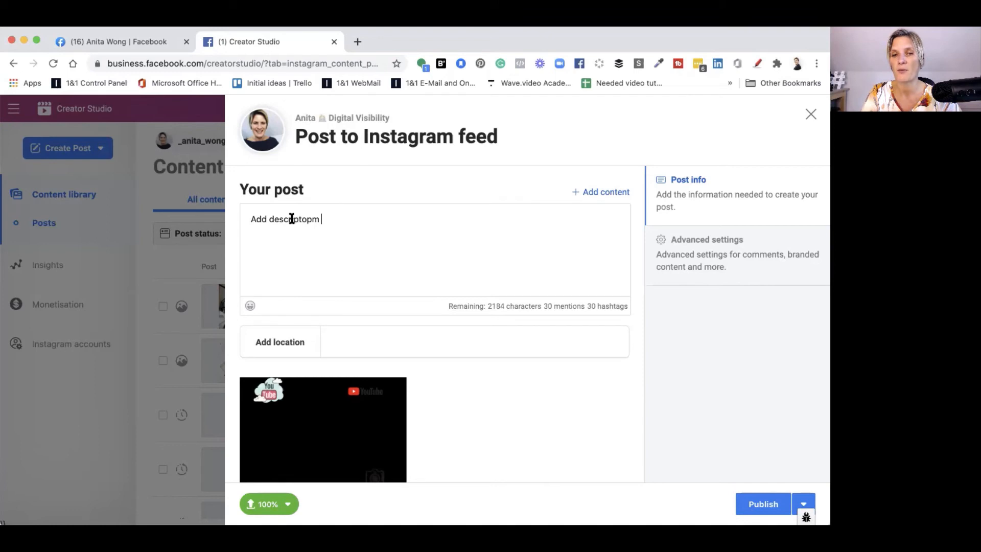
{"action": "key", "text": "Backspace"}
{"action": "type", "text": "ion"}
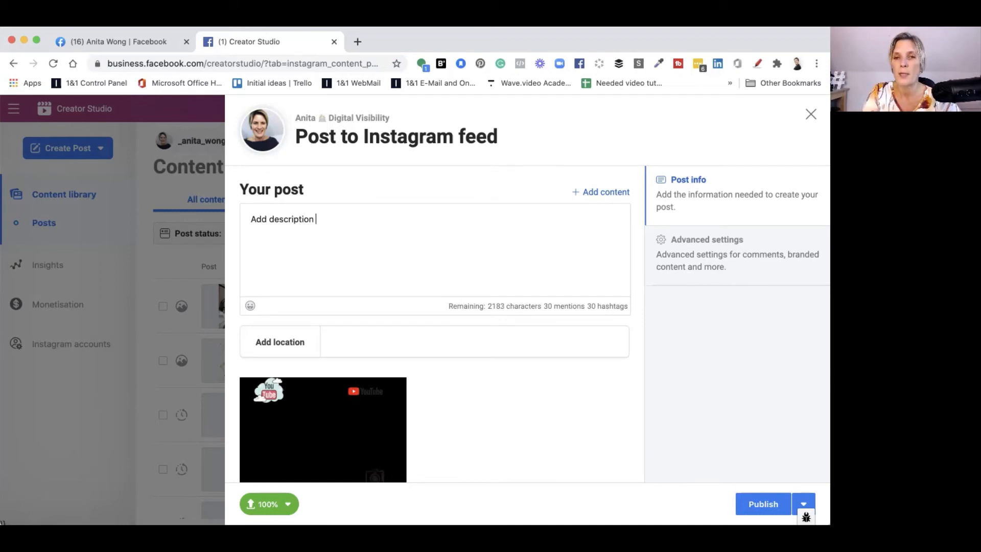
{"action": "mouse_move", "coordinate": [323, 237]}
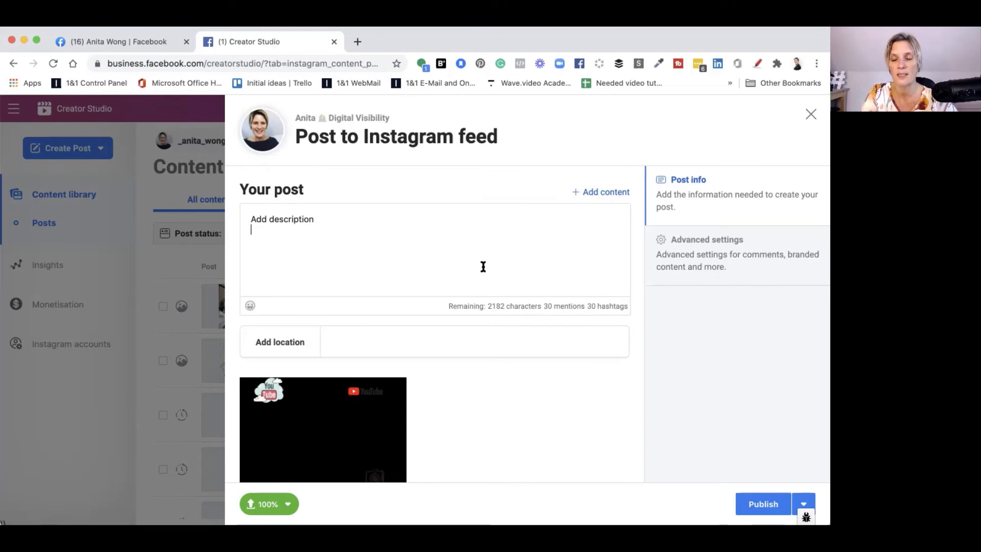
{"action": "mouse_move", "coordinate": [269, 239]}
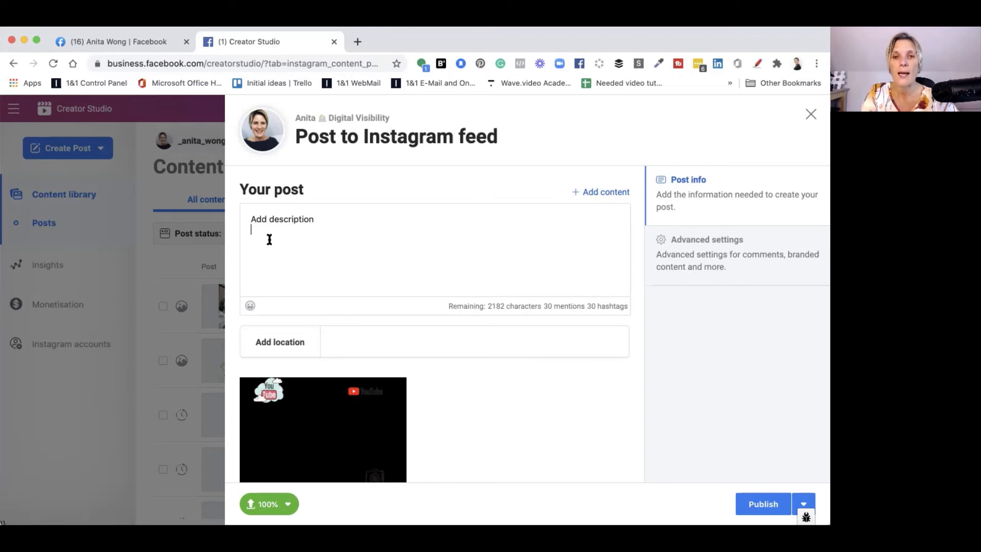
{"action": "mouse_move", "coordinate": [563, 305]}
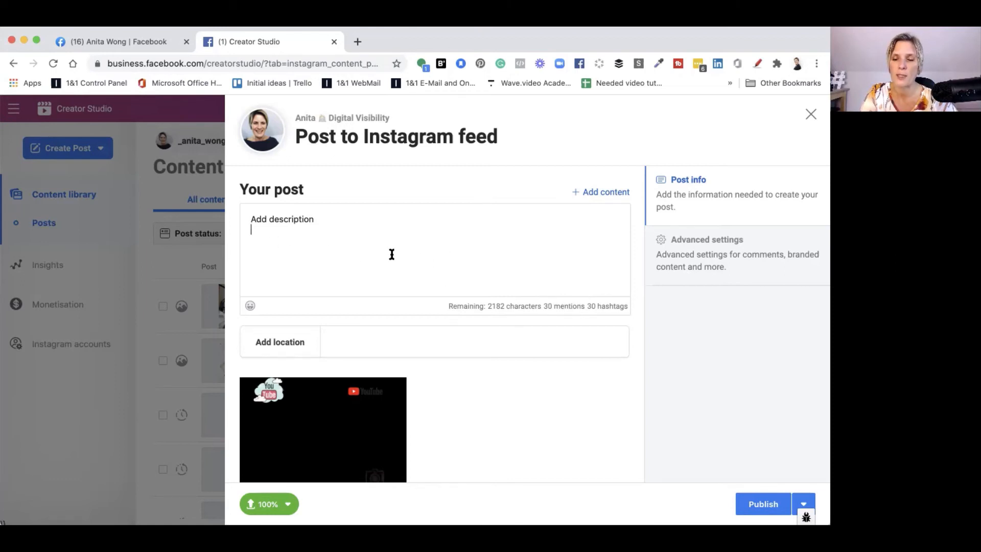
{"action": "type", "text": "ha"}
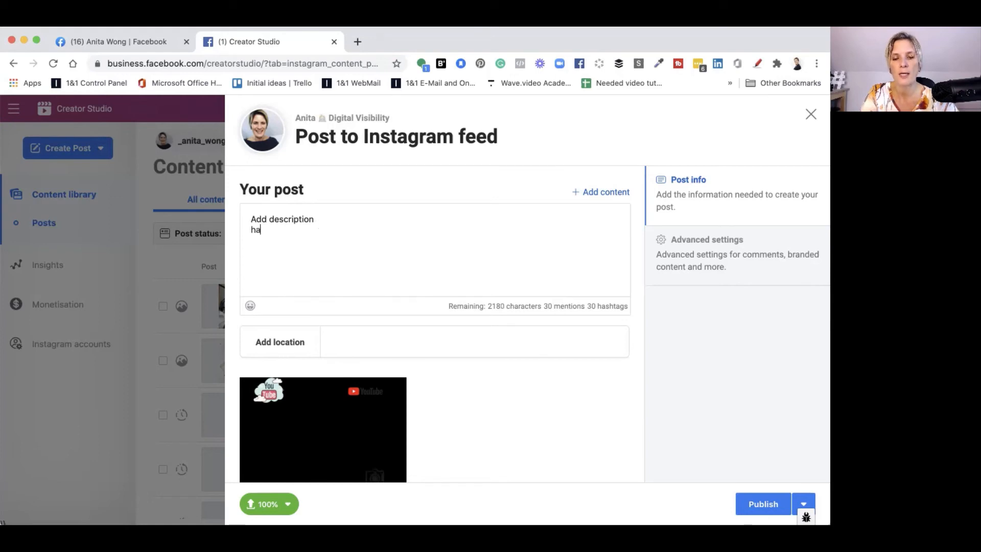
{"action": "type", "text": "hashtags g"}
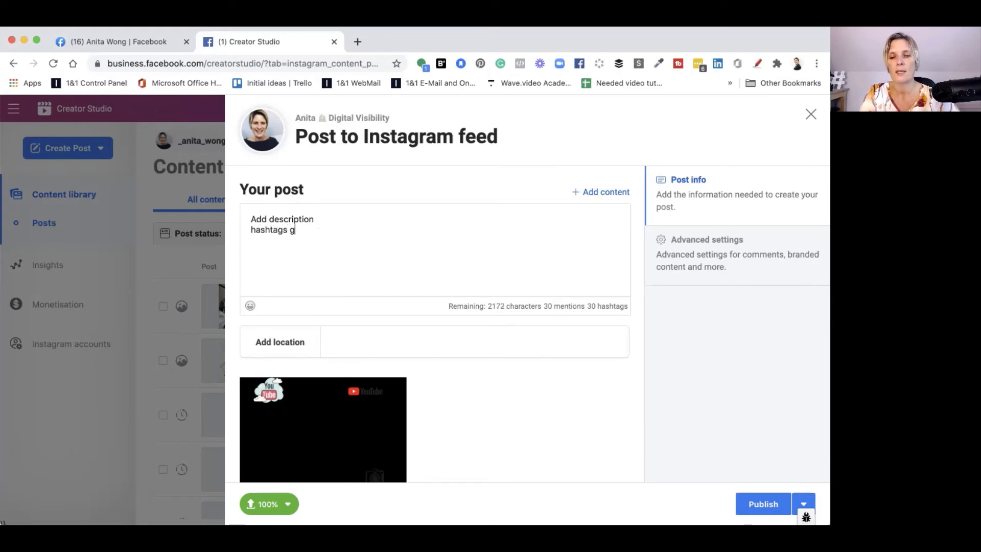
{"action": "type", "text": "o here"}
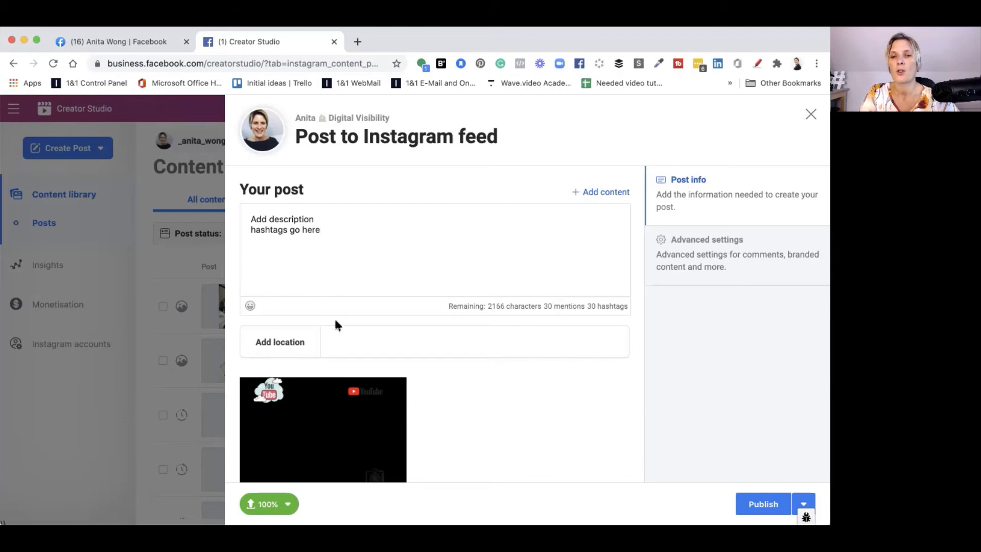
{"action": "type", "text": "london"}
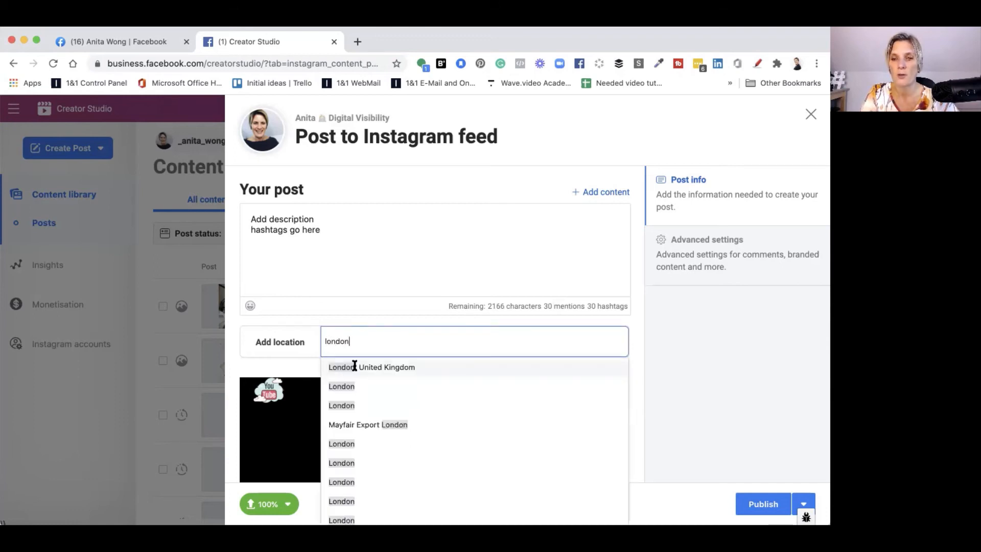
Pick London, United Kingdom as location and schedule the video post for 24/10/2020 12:00.
{"action": "left_click", "coordinate": [371, 367]}
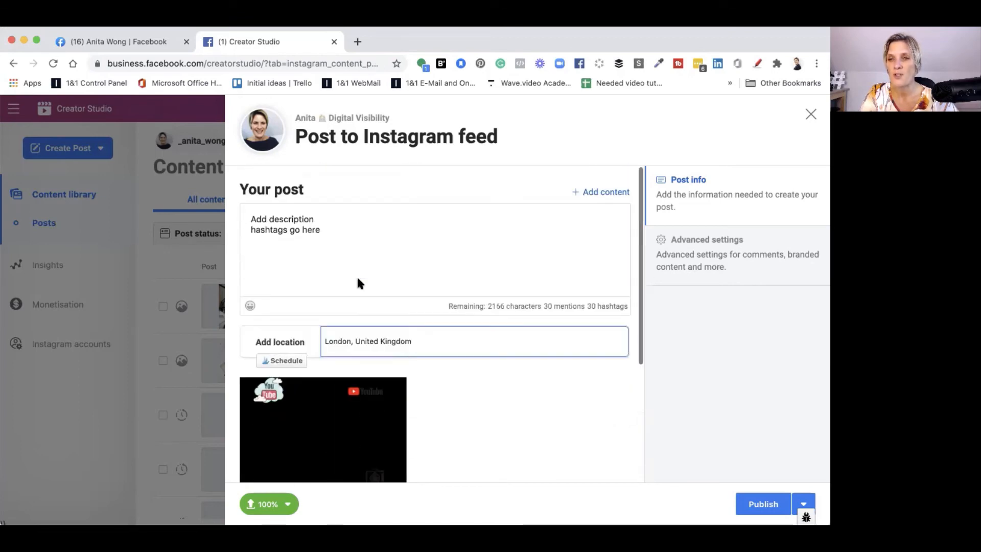
{"action": "scroll", "scroll_direction": "down", "scroll_amount": 3}
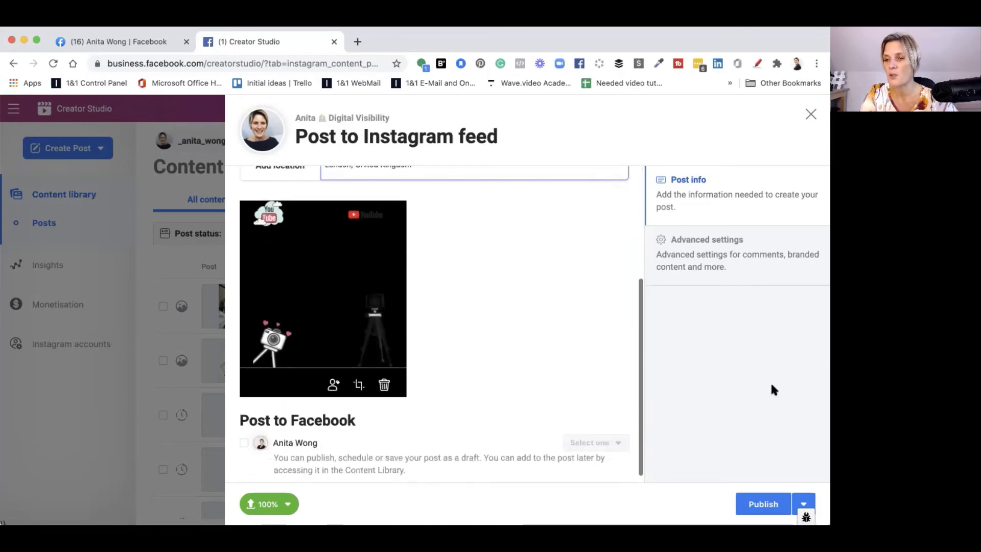
{"action": "left_click", "coordinate": [804, 503]}
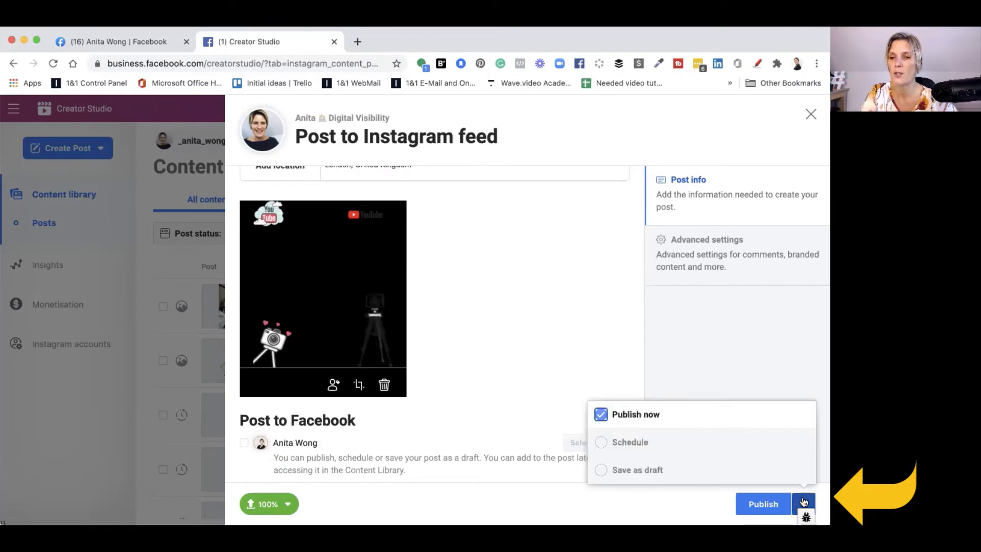
{"action": "left_click", "coordinate": [629, 442]}
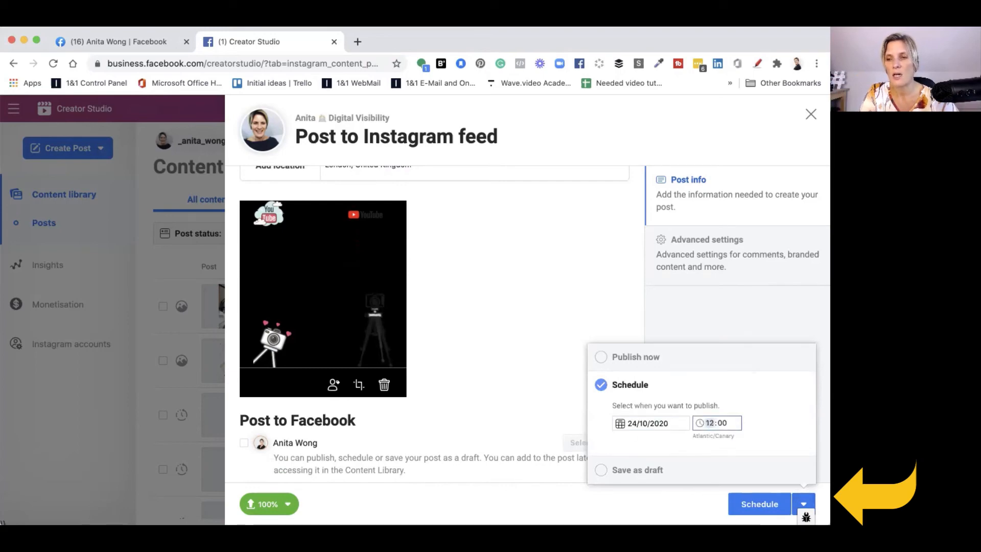
{"action": "left_click", "coordinate": [759, 504]}
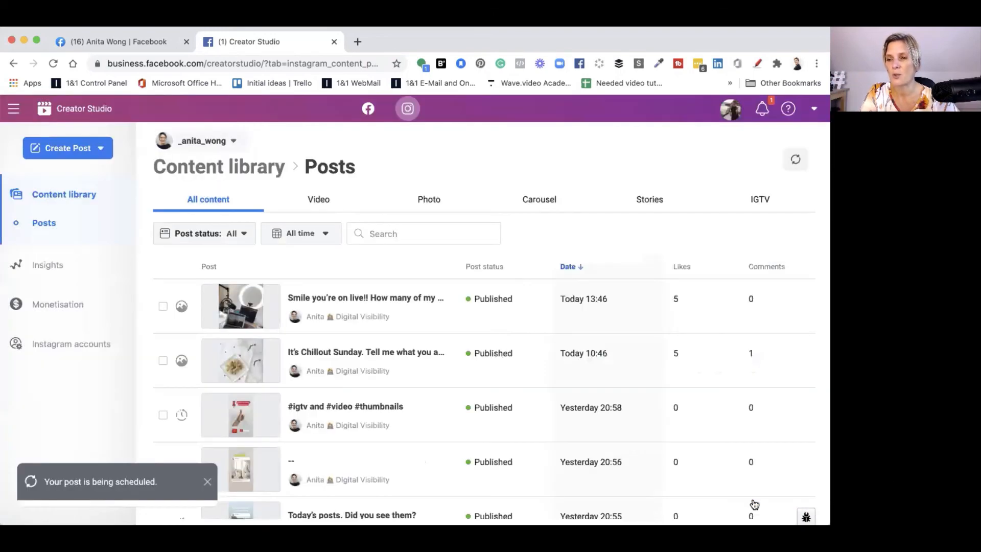
{"action": "mouse_move", "coordinate": [155, 211]}
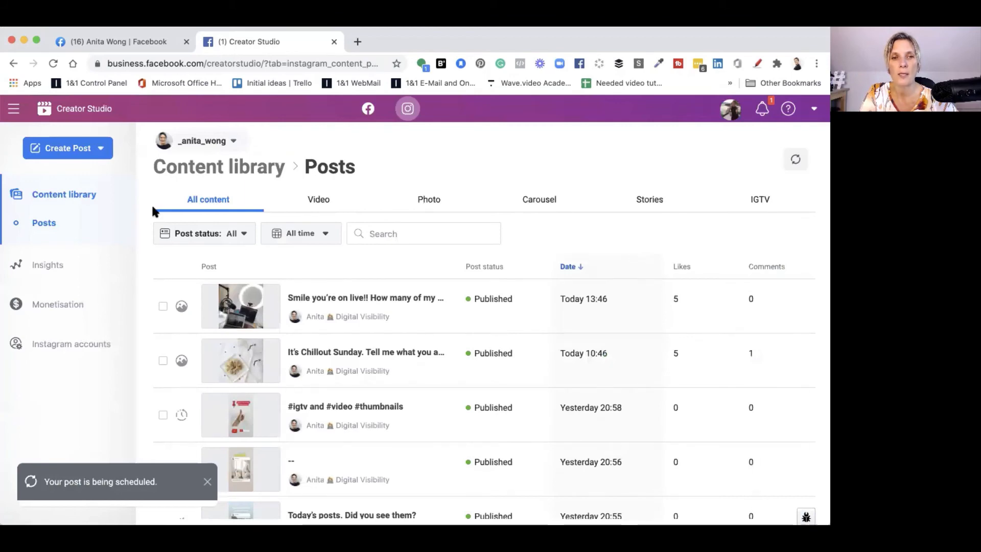
{"action": "mouse_move", "coordinate": [64, 194]}
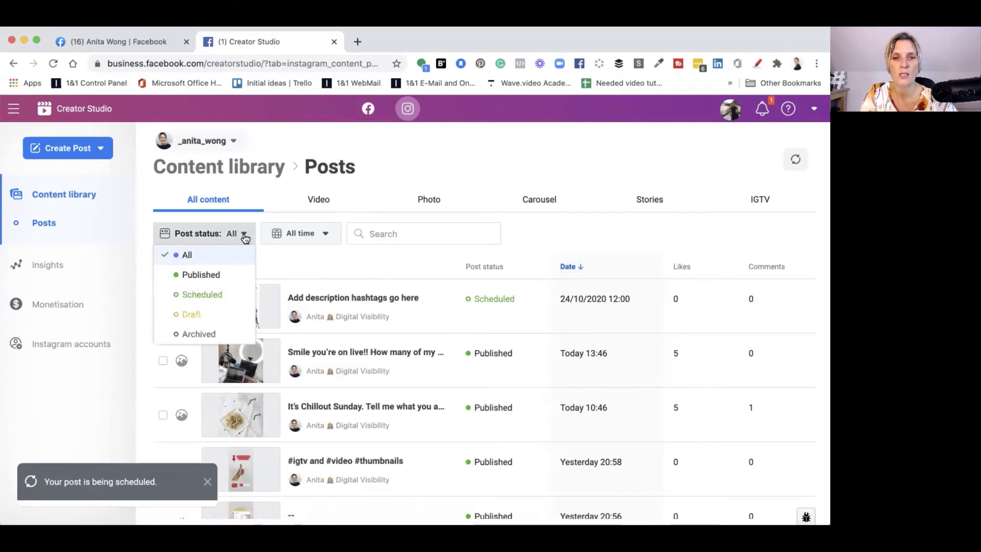
Filter Instagram posts to Scheduled, showing only the 24/10/2020 12:00 video post.
{"action": "left_click", "coordinate": [202, 294]}
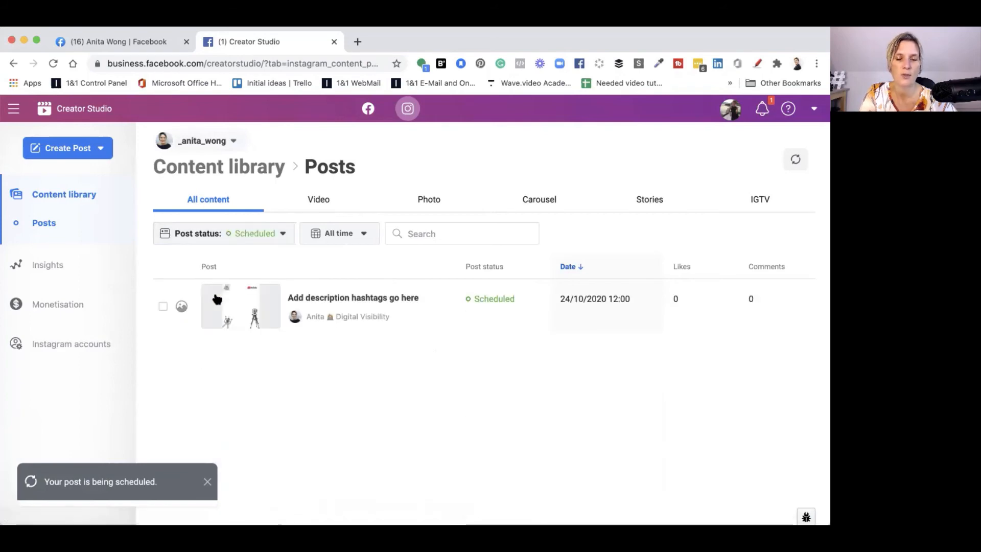